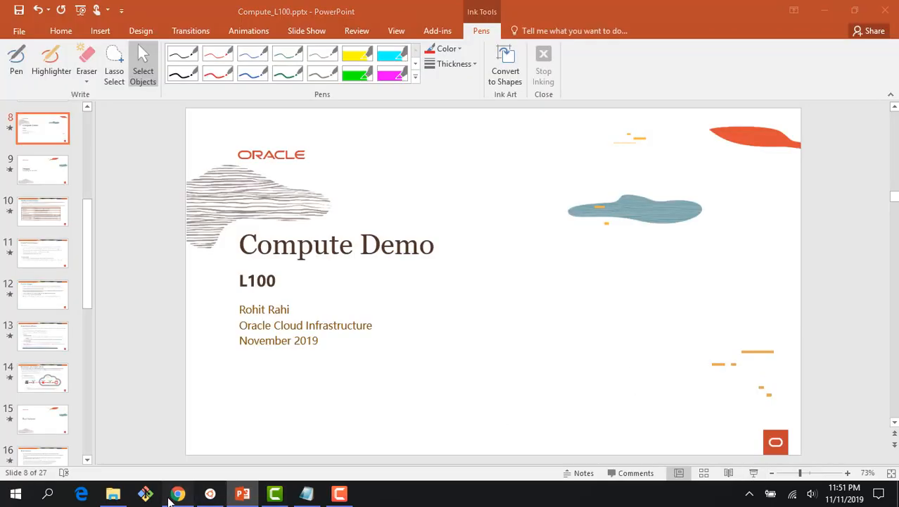
Navigate via the main menu to Networking > Virtual Cloud Networks and open DemoVCN
left_click(177, 492)
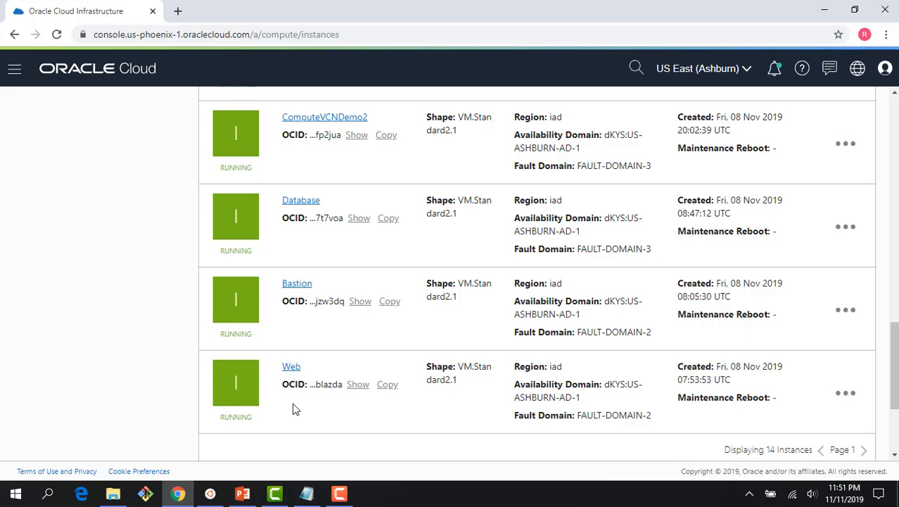
mouse_move(304, 433)
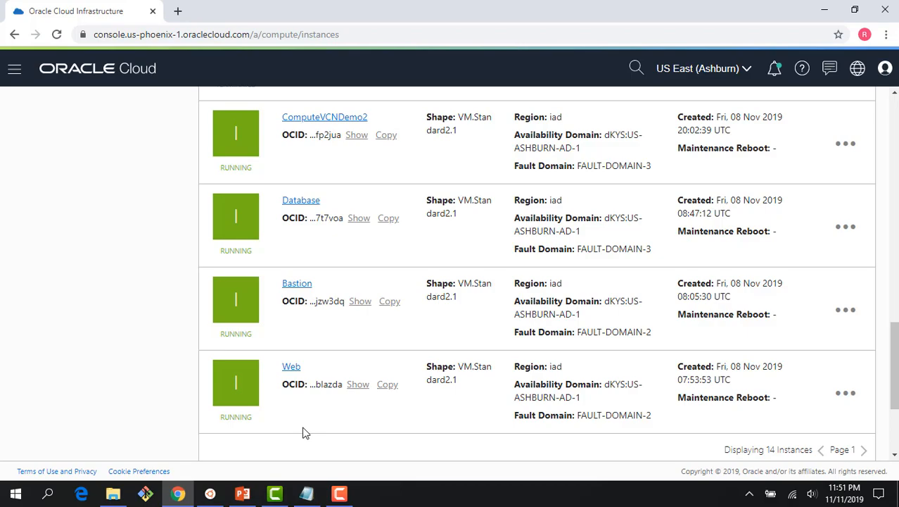
mouse_move(99, 239)
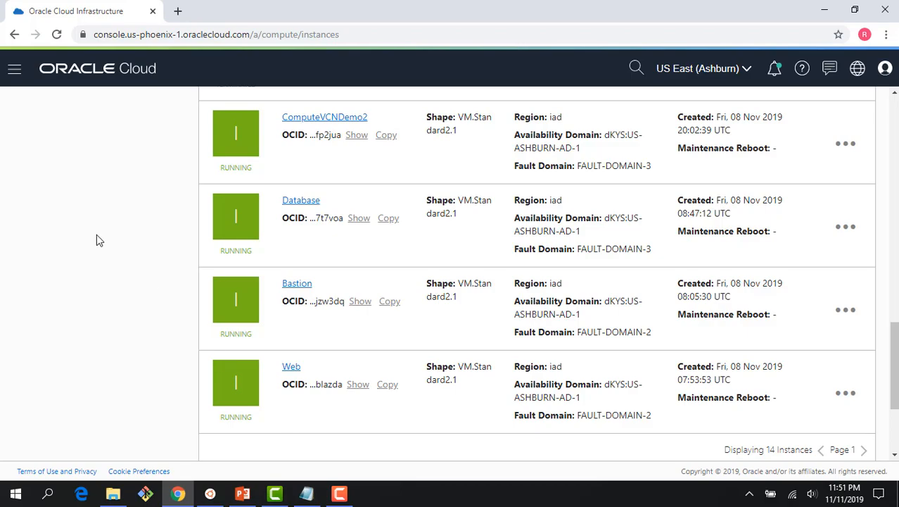
mouse_move(14, 69)
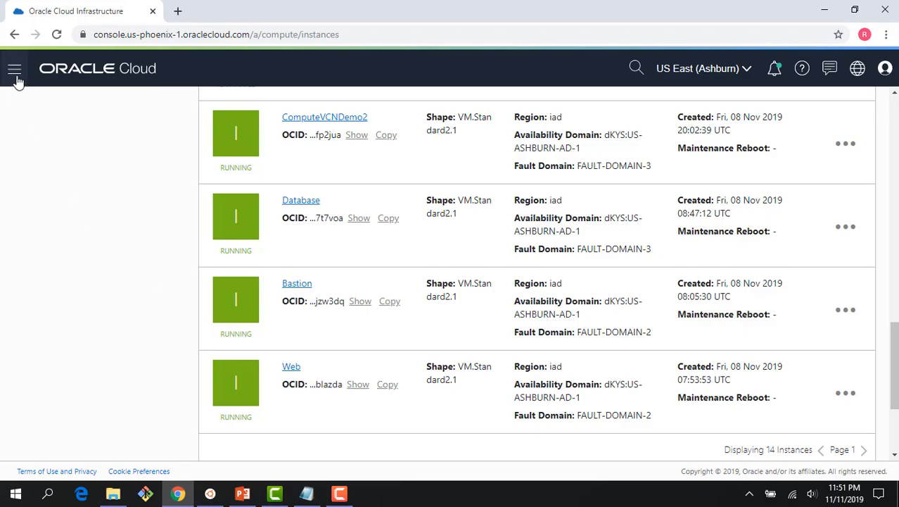
left_click(14, 67)
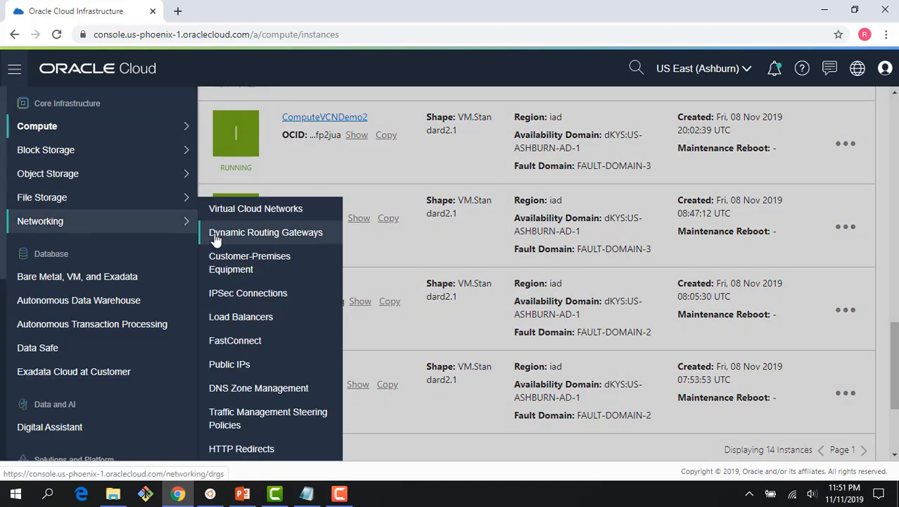
left_click(256, 208)
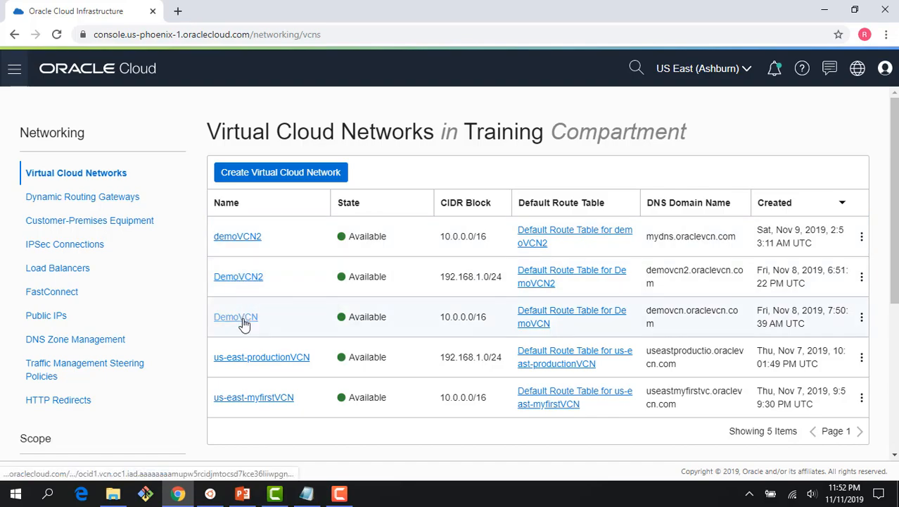
left_click(236, 317)
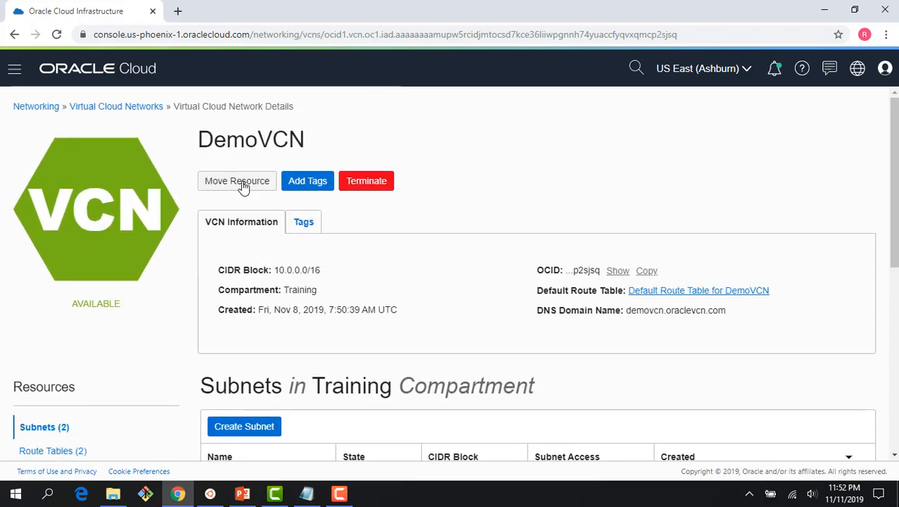
Open SubnetA in DemoVCN and highlight its Public Subnet access value
scroll("down", 3)
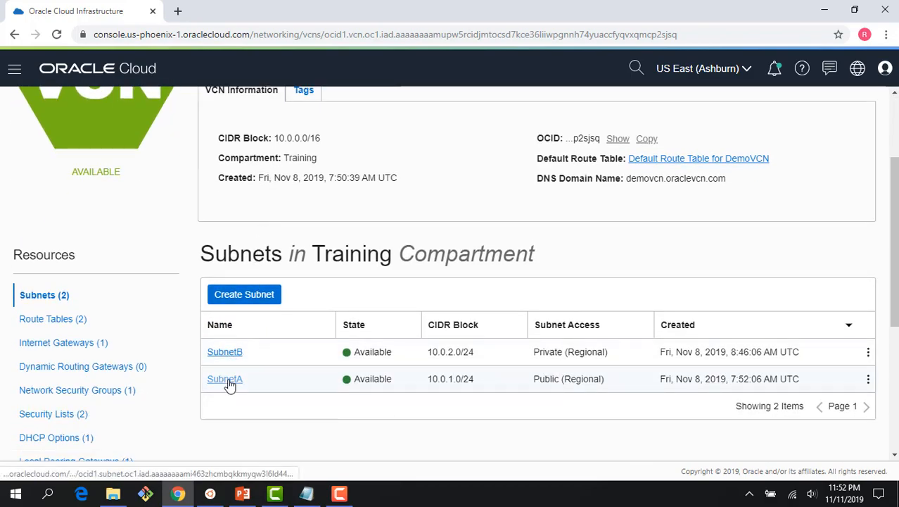
left_click(225, 379)
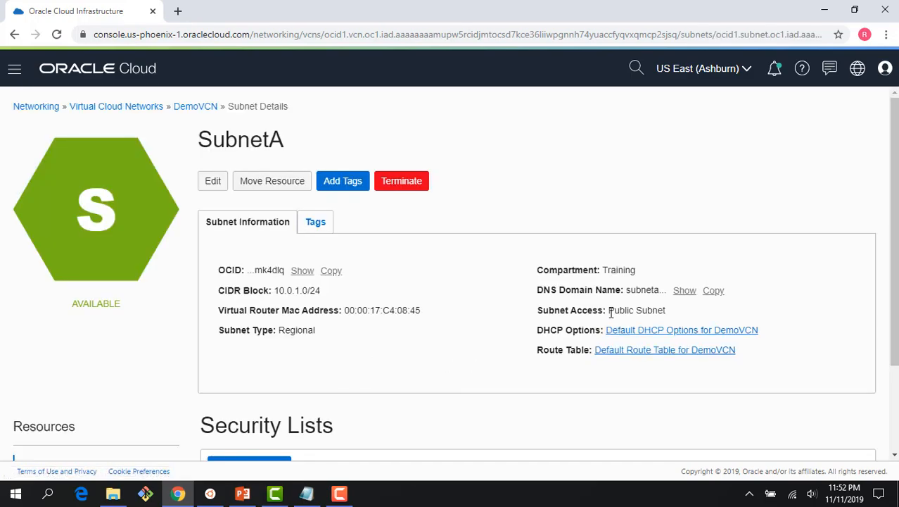
double_click(636, 311)
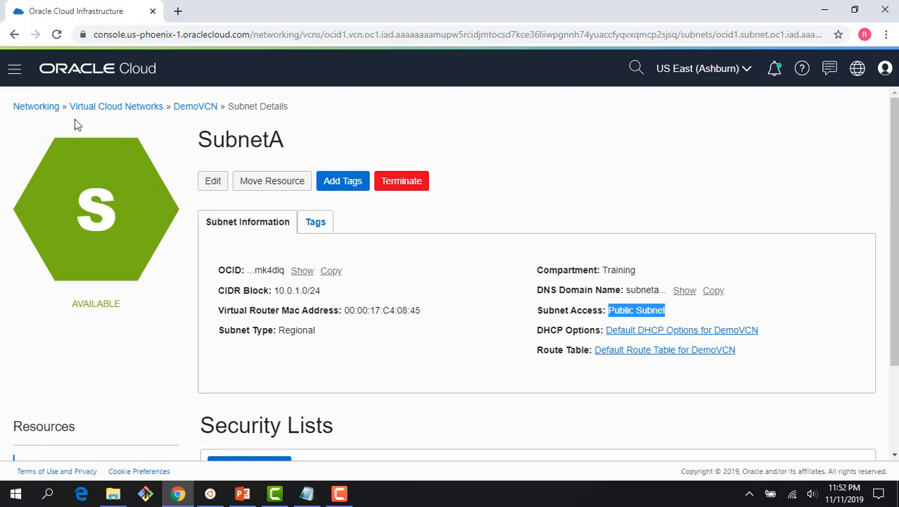
left_click(17, 67)
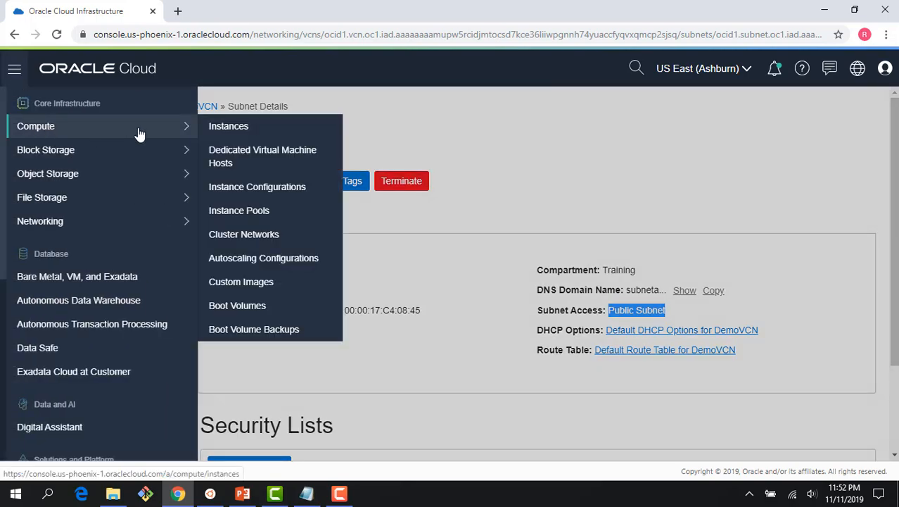
Start a new compute instance and name it myinstance
left_click(228, 127)
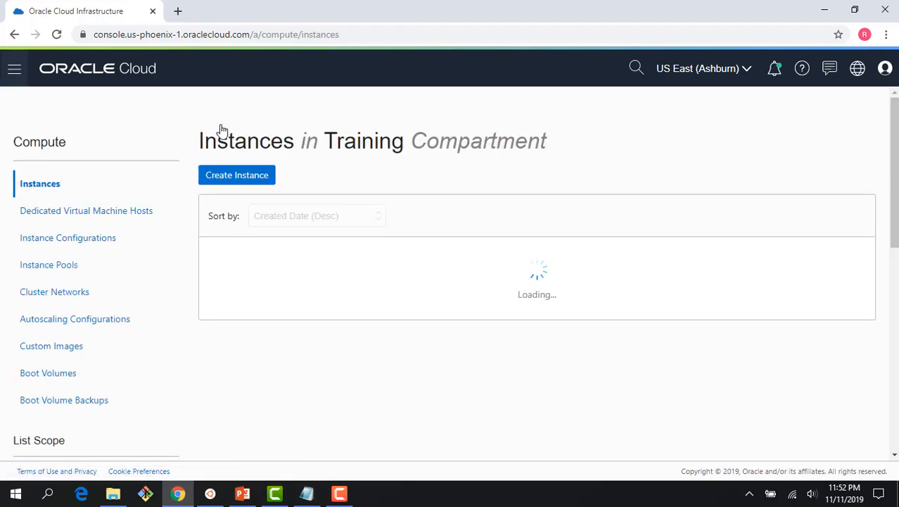
left_click(237, 174)
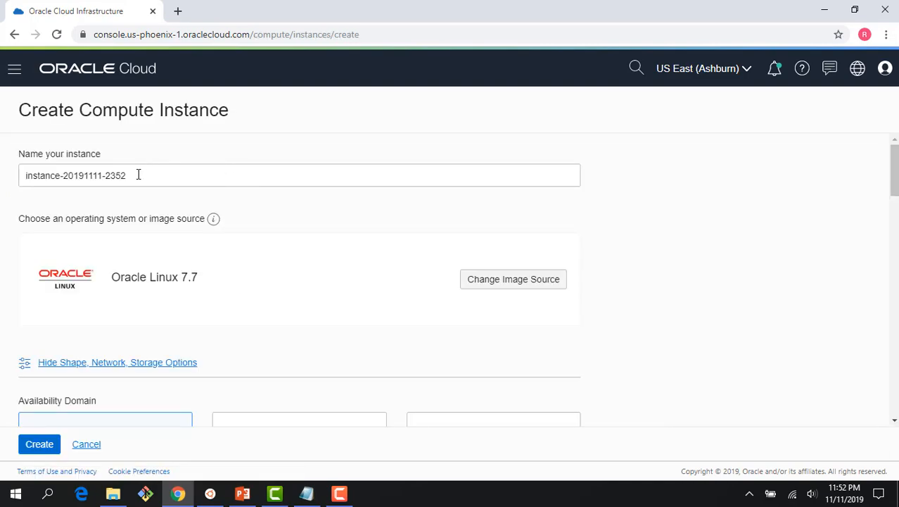
triple_click(76, 175)
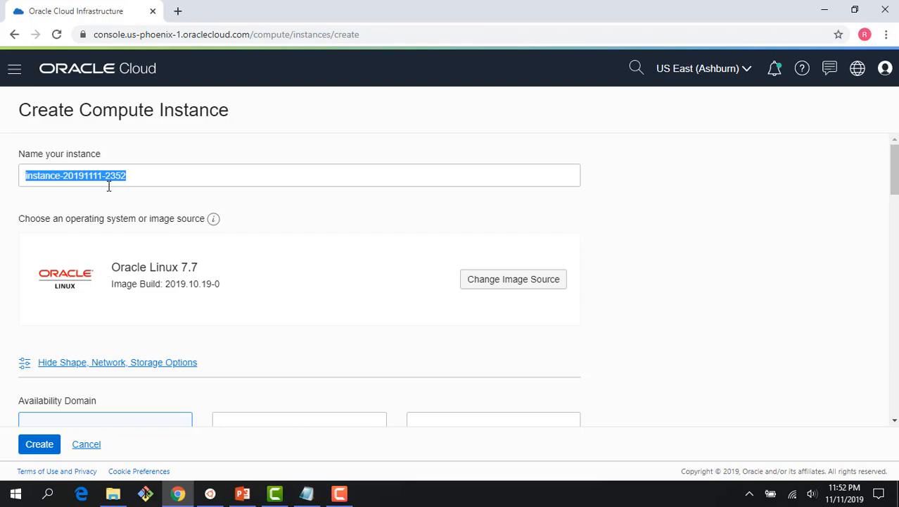
type("myinstance")
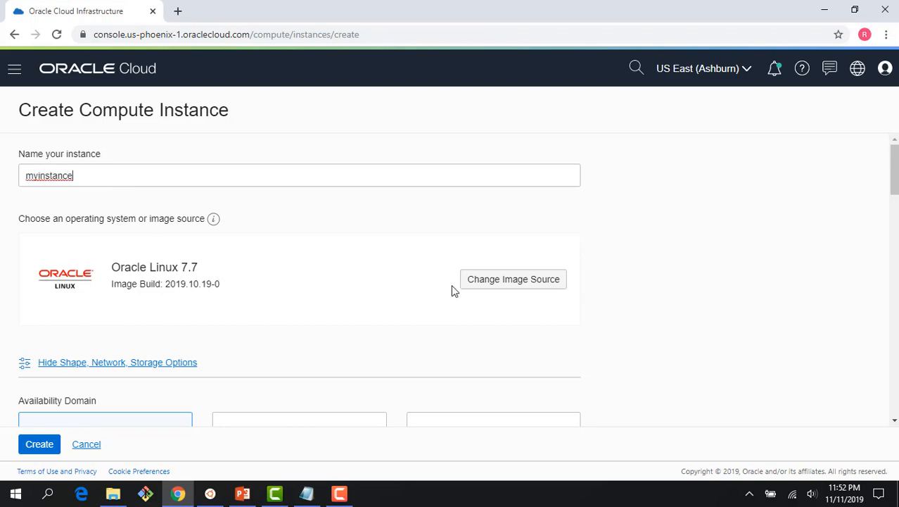
left_click(512, 279)
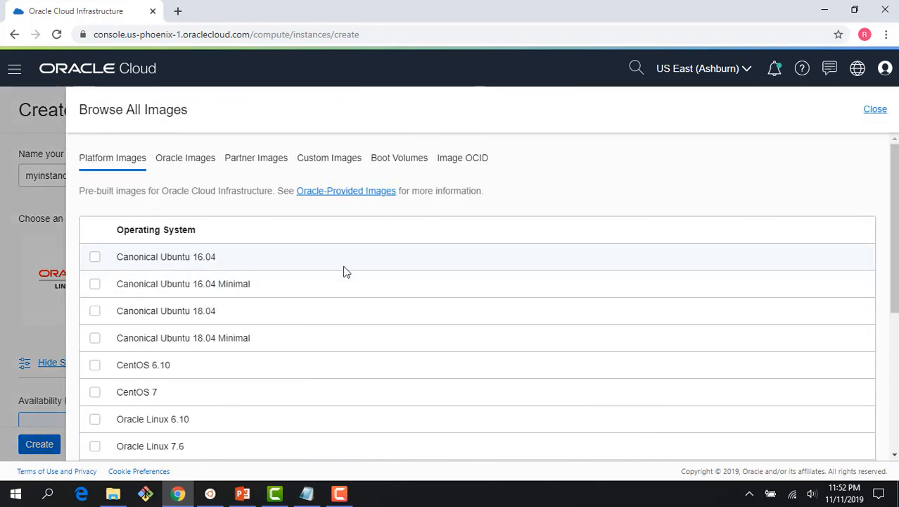
scroll("down", 3)
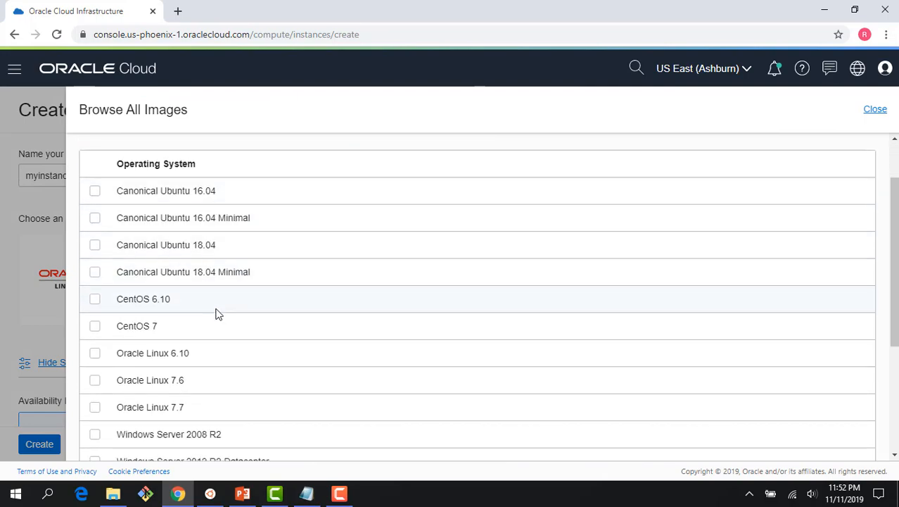
mouse_move(228, 204)
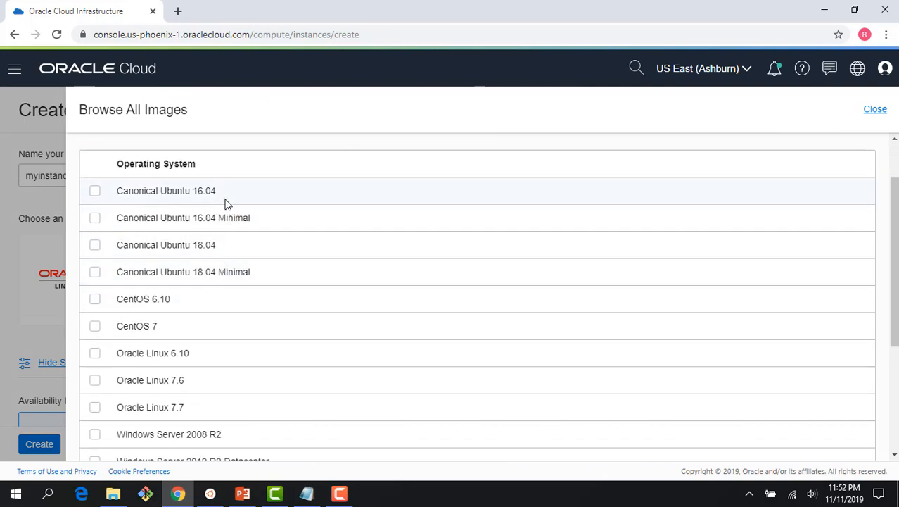
scroll("down", 3)
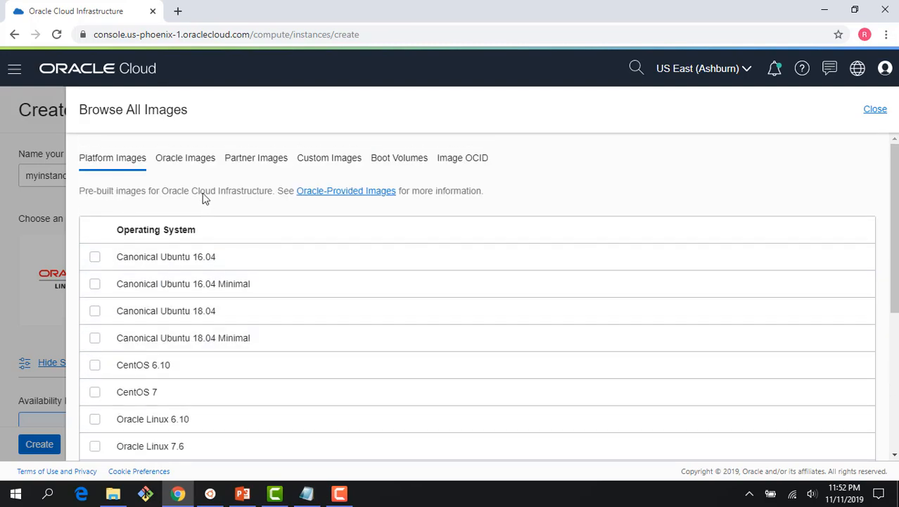
left_click(185, 157)
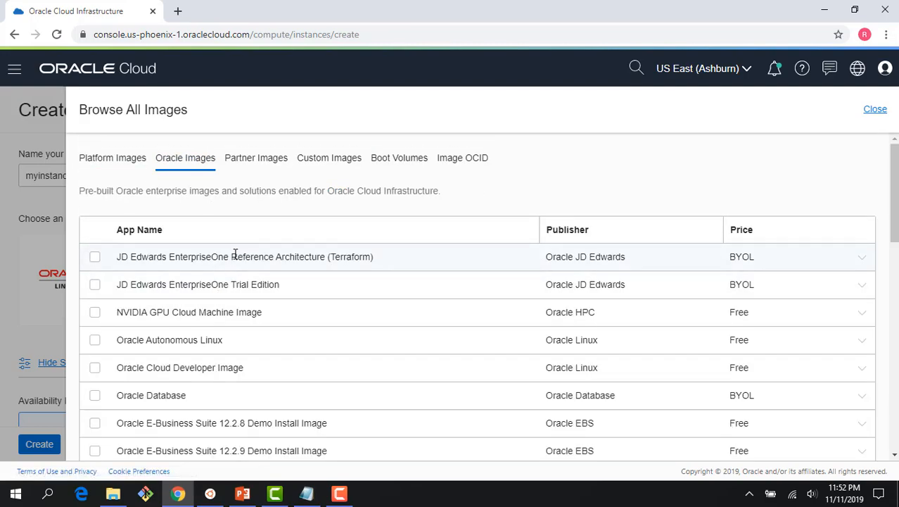
scroll("down", 3)
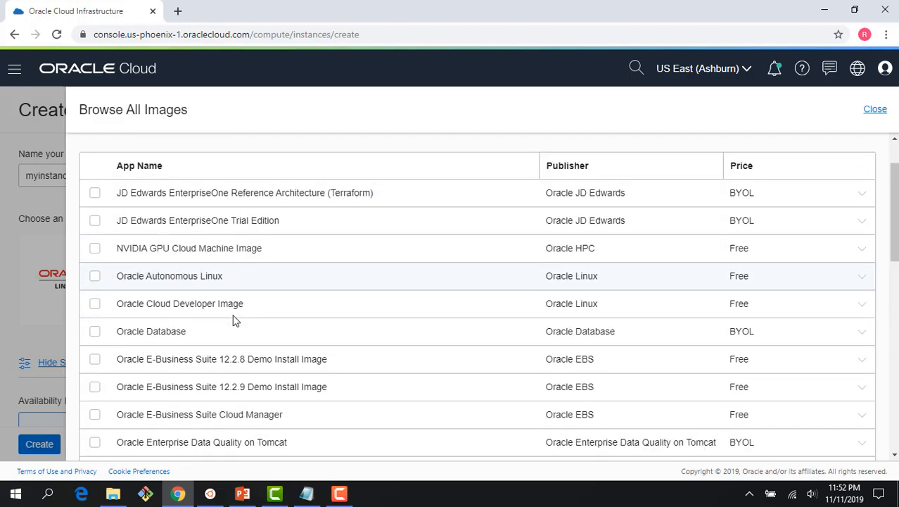
scroll("down", 3)
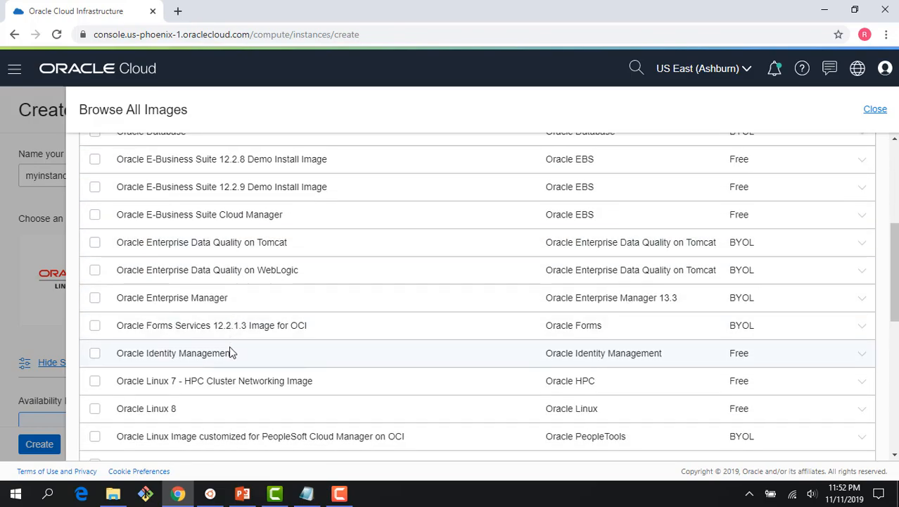
scroll("down", 3)
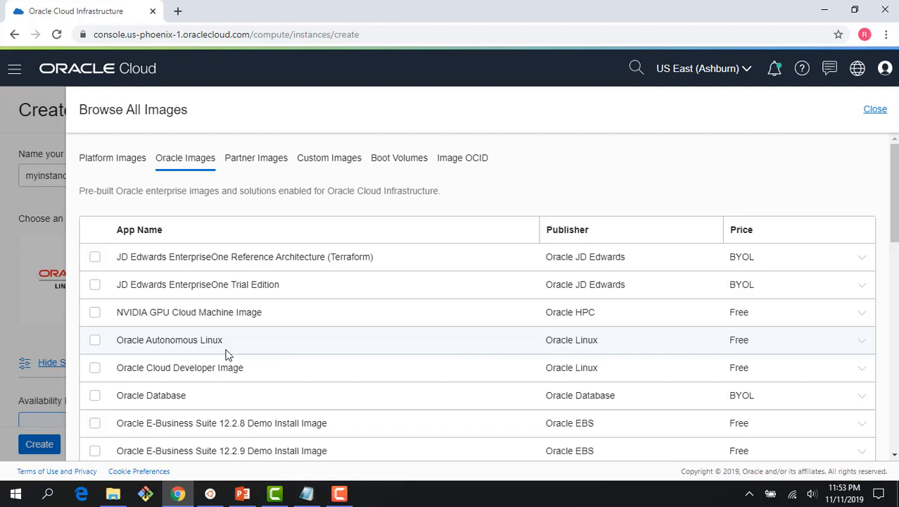
mouse_move(227, 345)
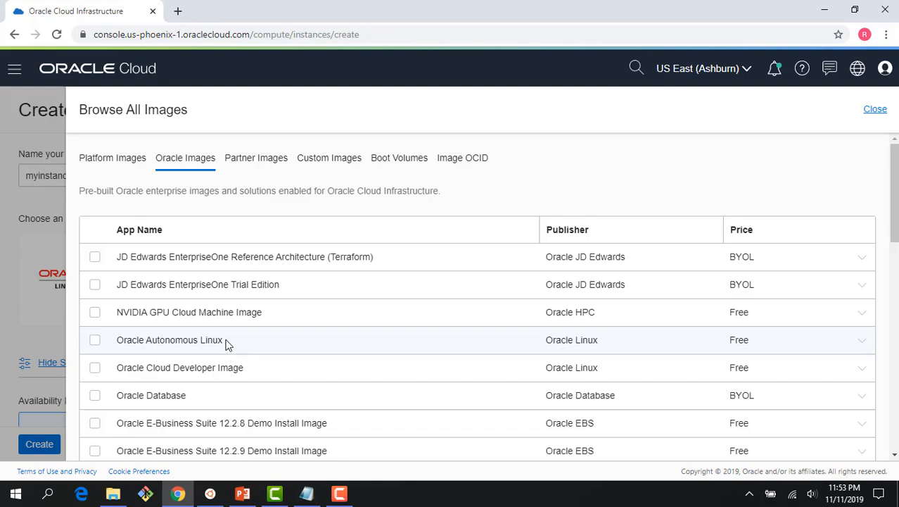
left_click(256, 157)
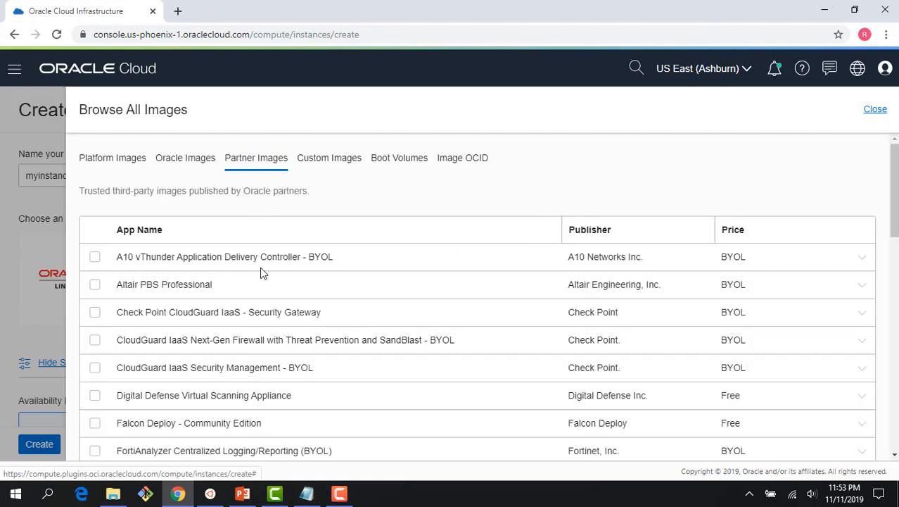
scroll("down", 3)
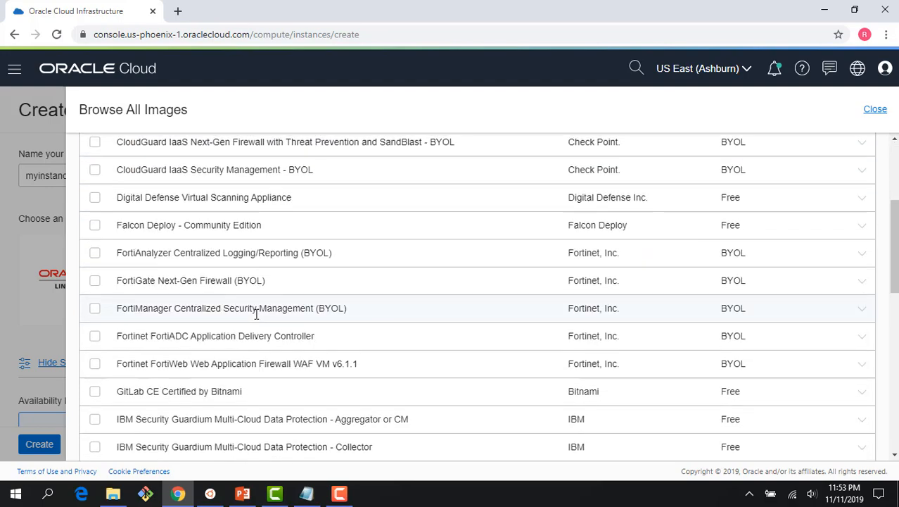
mouse_move(256, 321)
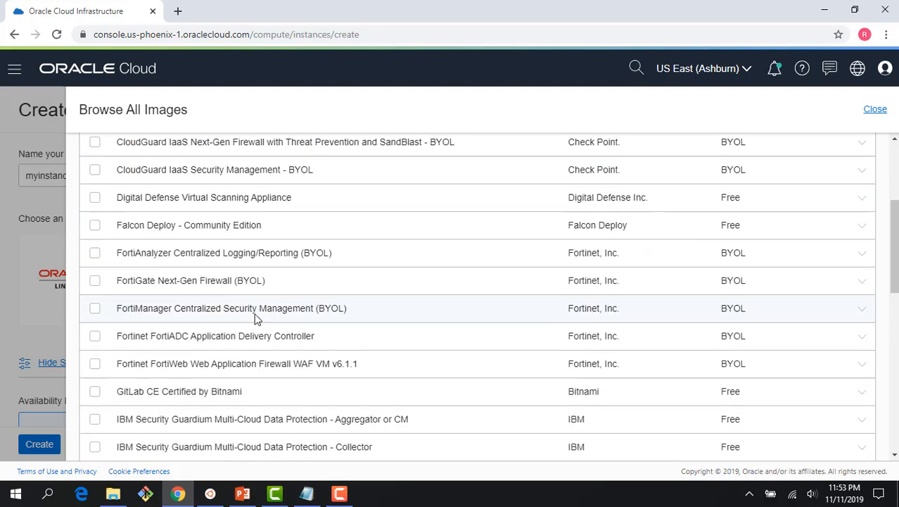
mouse_move(218, 225)
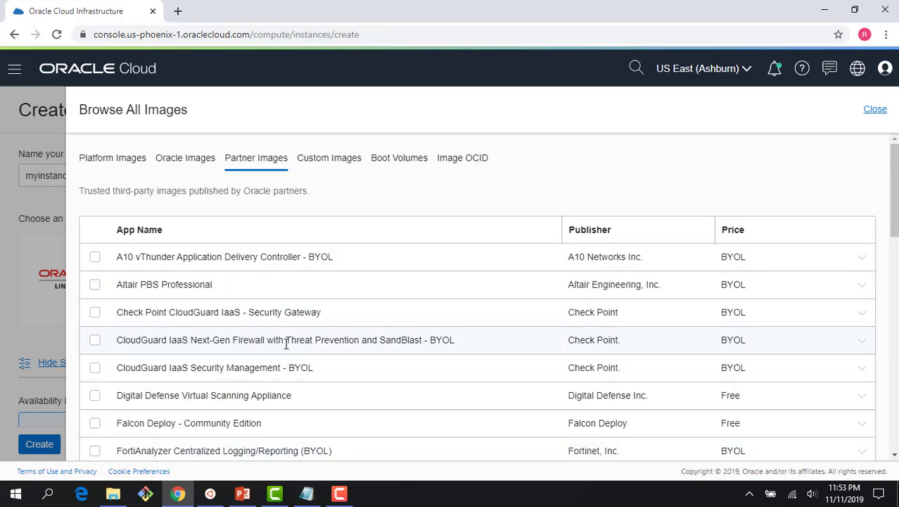
mouse_move(346, 171)
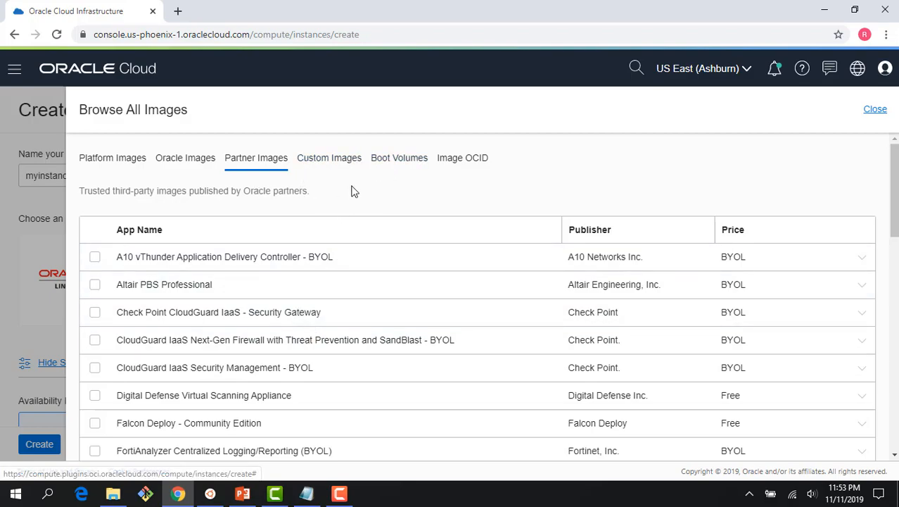
scroll("down", 3)
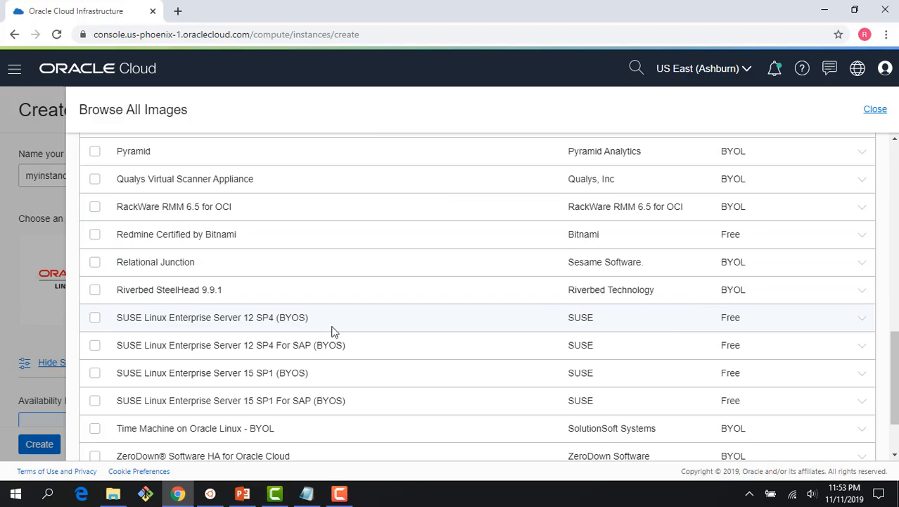
left_click(876, 108)
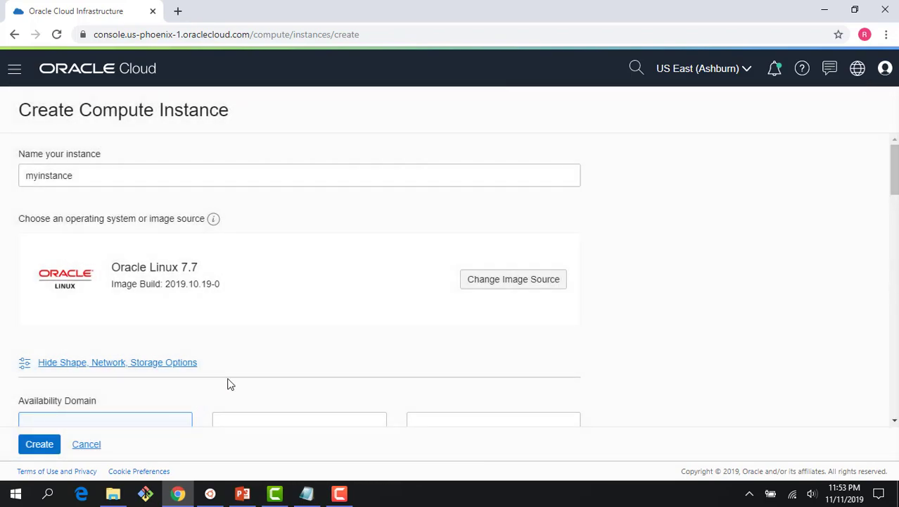
scroll("down", 3)
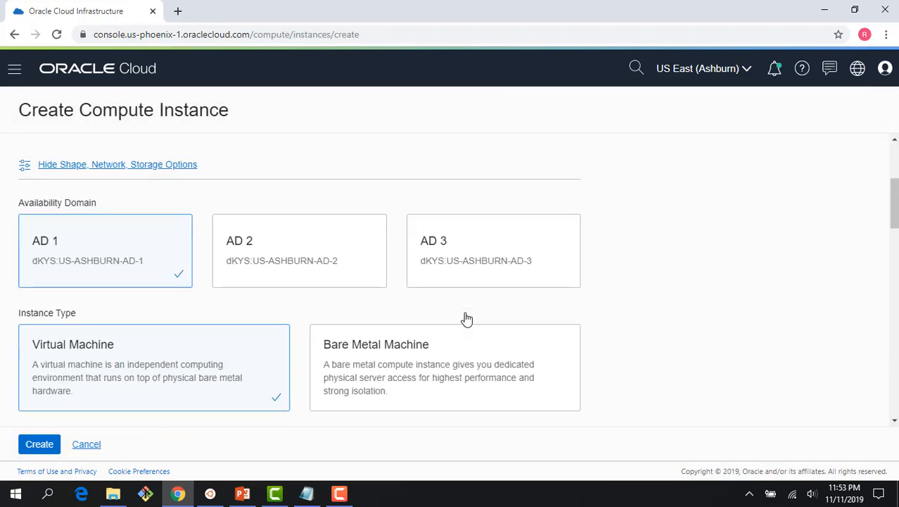
mouse_move(136, 273)
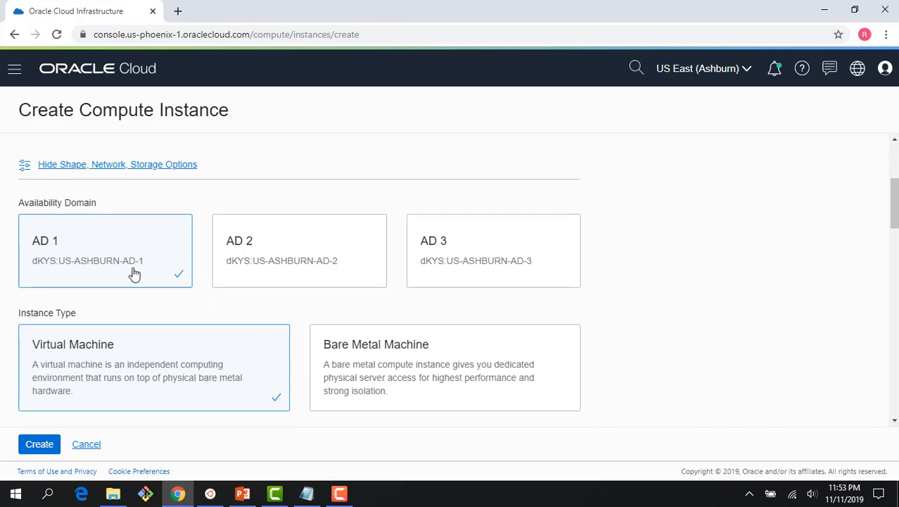
mouse_move(543, 291)
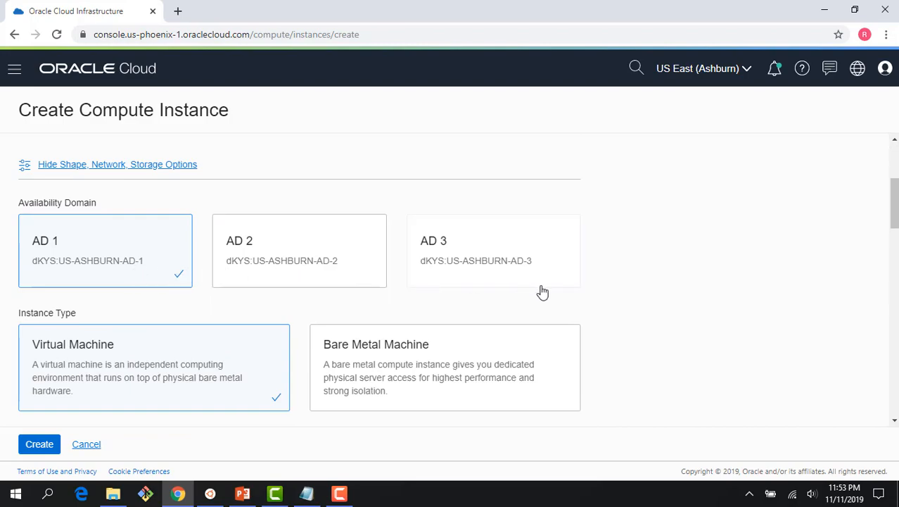
mouse_move(444, 253)
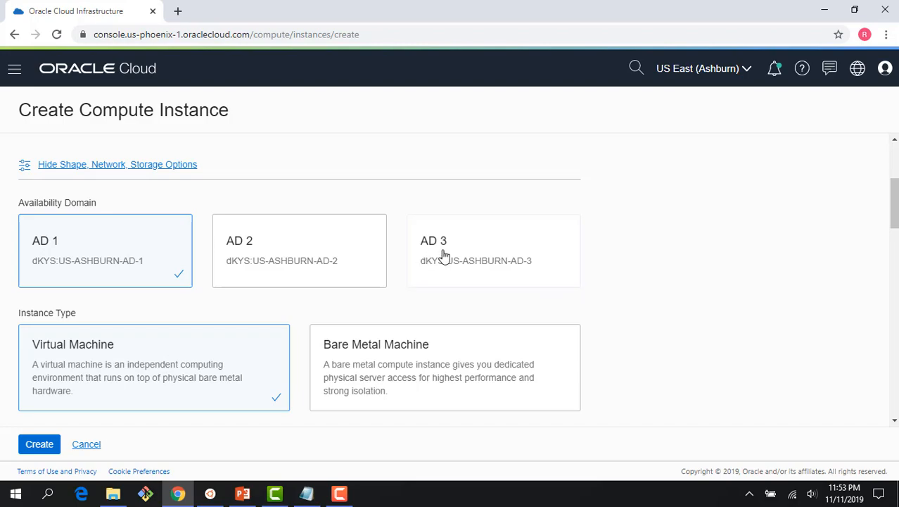
scroll("down", 3)
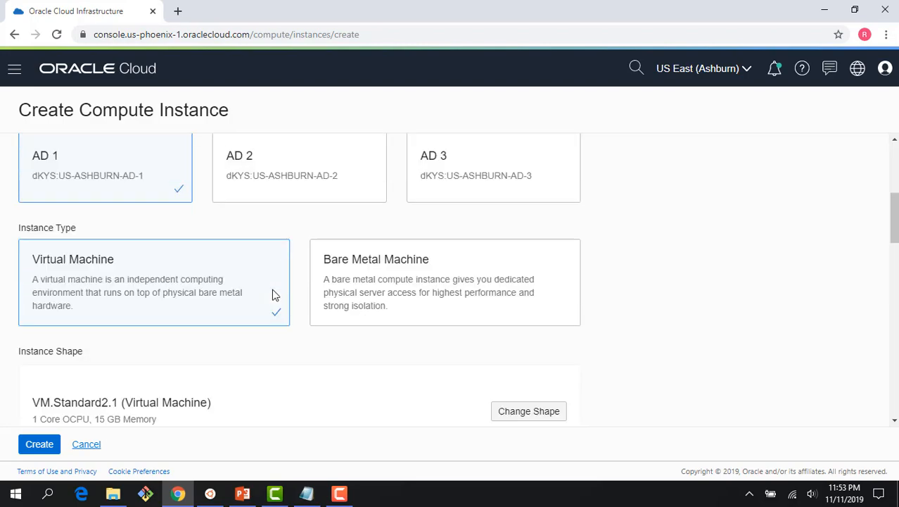
scroll("down", 3)
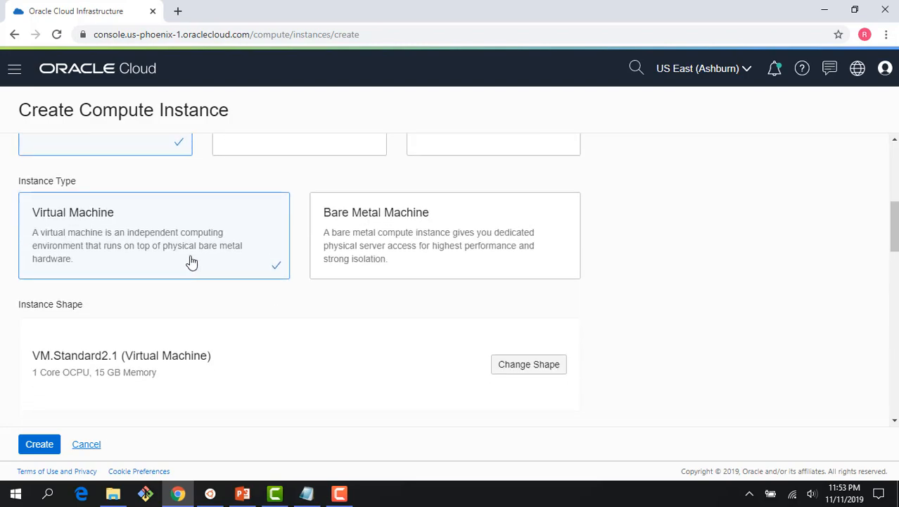
mouse_move(388, 269)
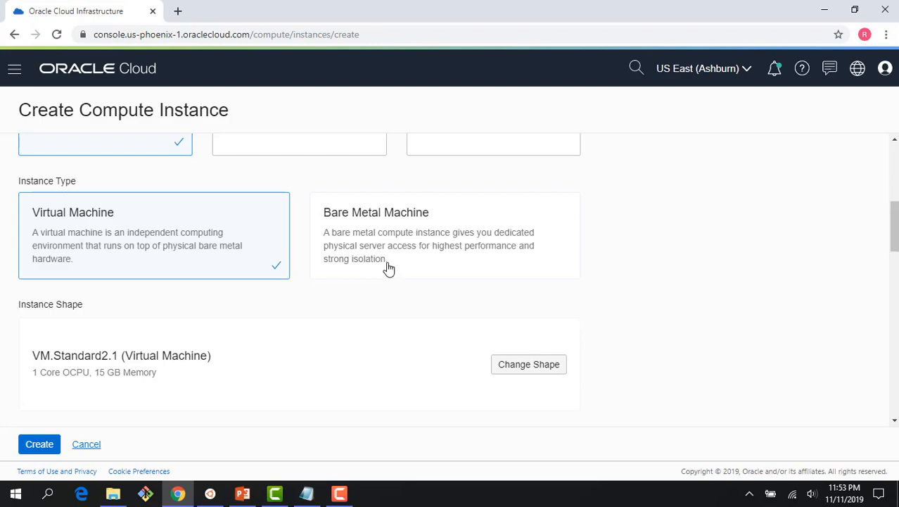
Browse the bare metal shapes, back out, and view the virtual machine shape catalogue instead
left_click(529, 363)
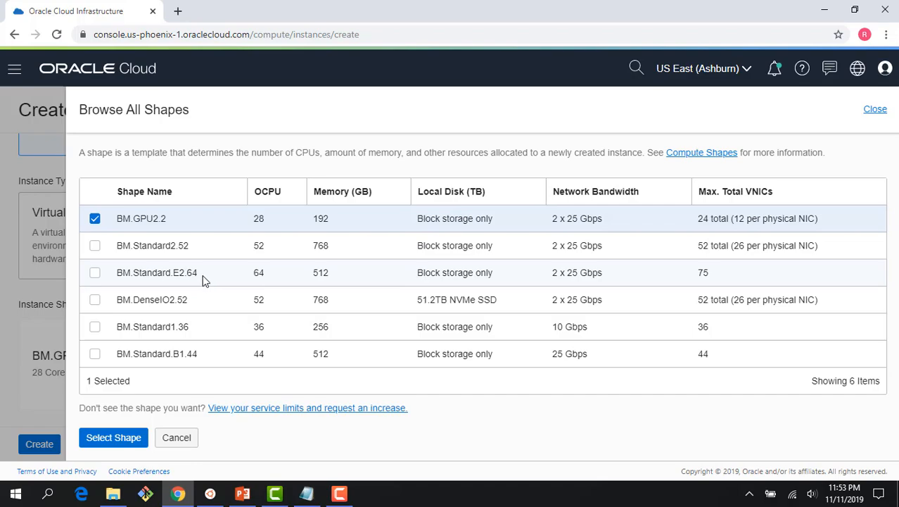
mouse_move(597, 261)
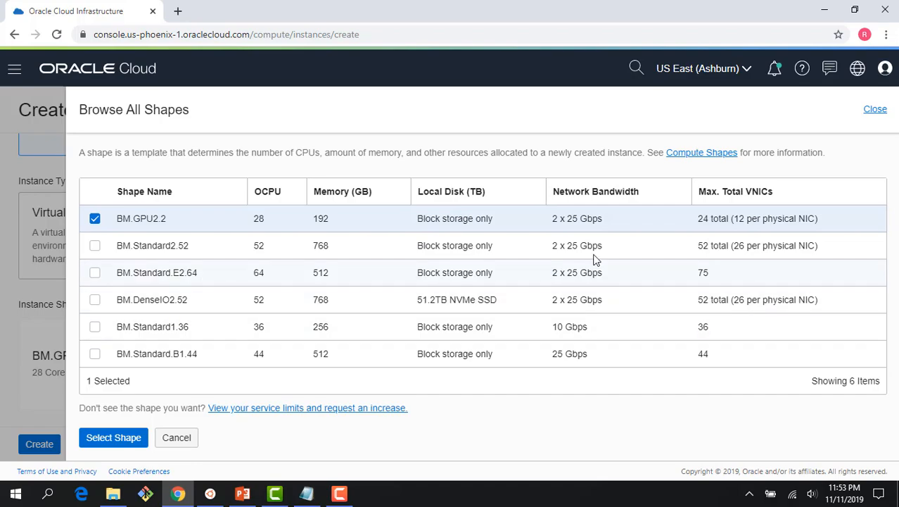
left_click(113, 436)
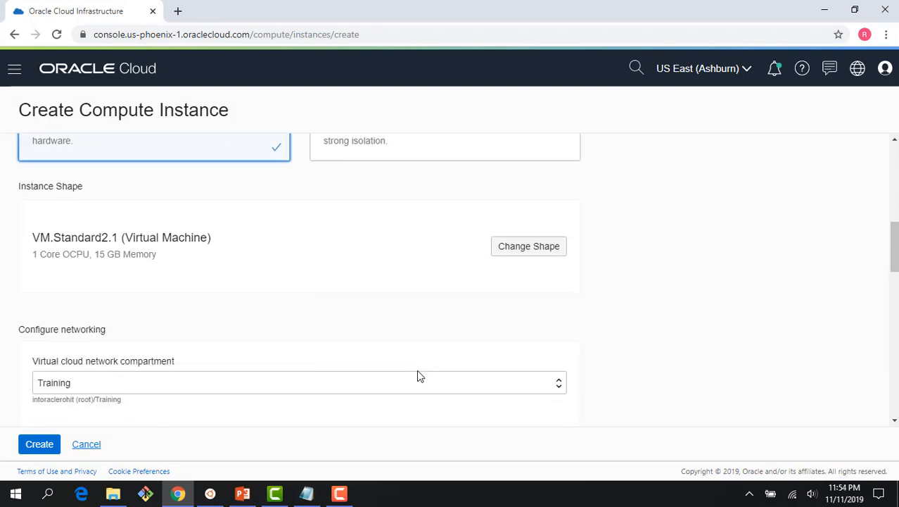
left_click(529, 245)
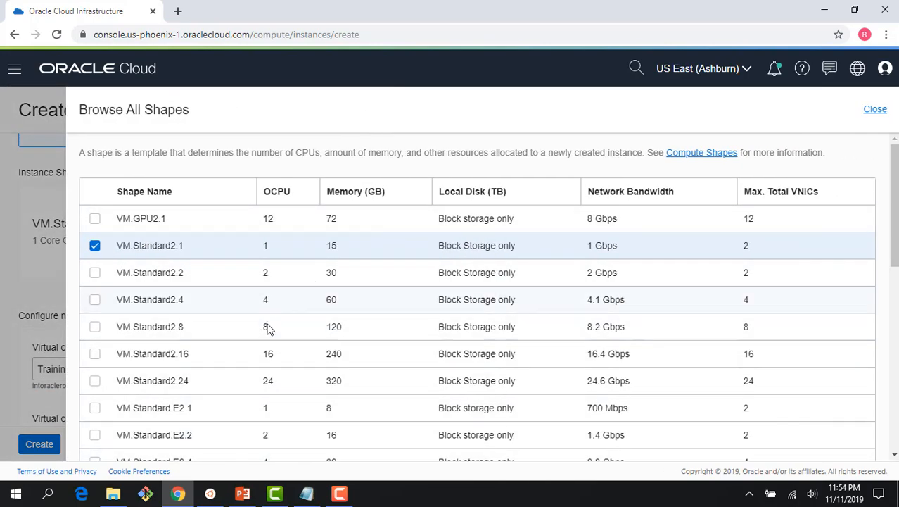
mouse_move(842, 195)
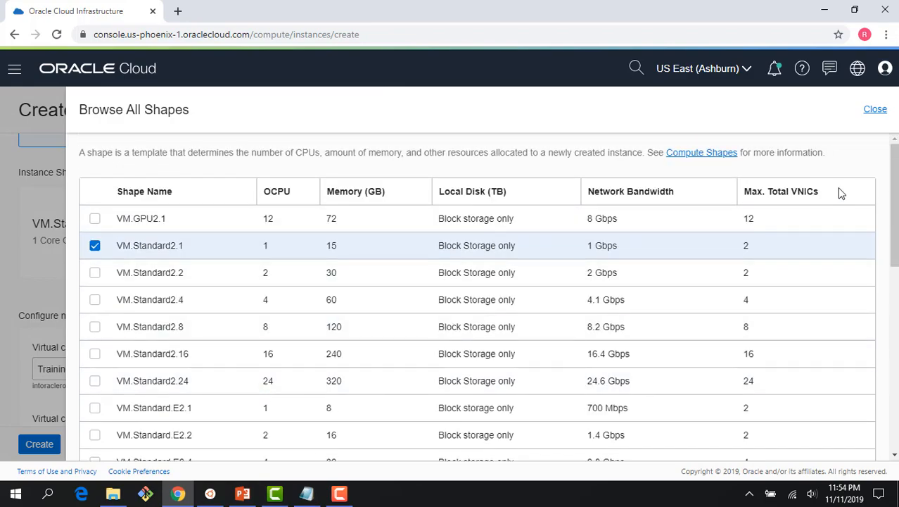
Keep VM.Standard2.1, use DemoVCN with SubnetA (Regional), and assign a public IP address
left_click(875, 109)
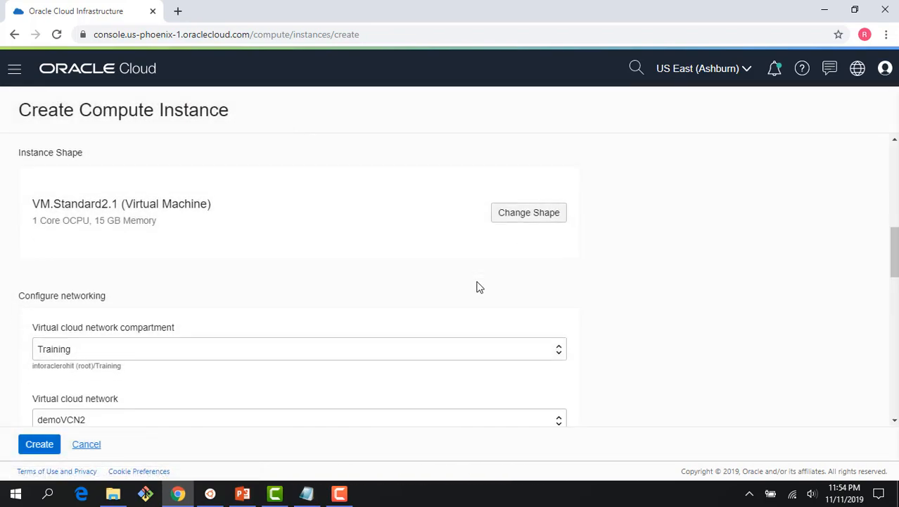
scroll("down", 3)
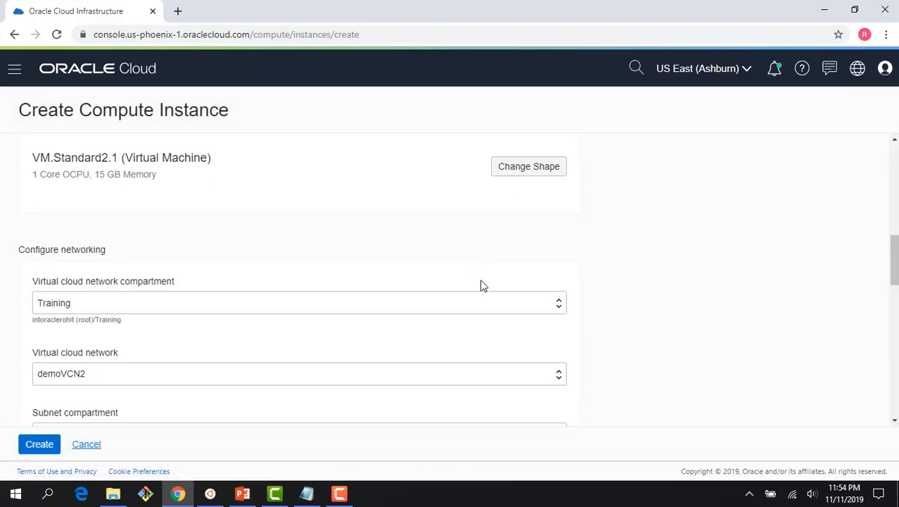
scroll("down", 3)
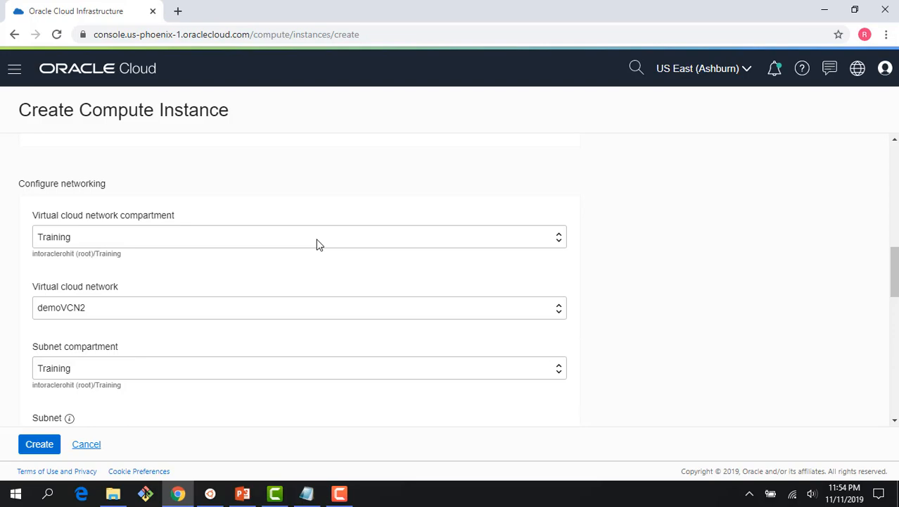
mouse_move(307, 318)
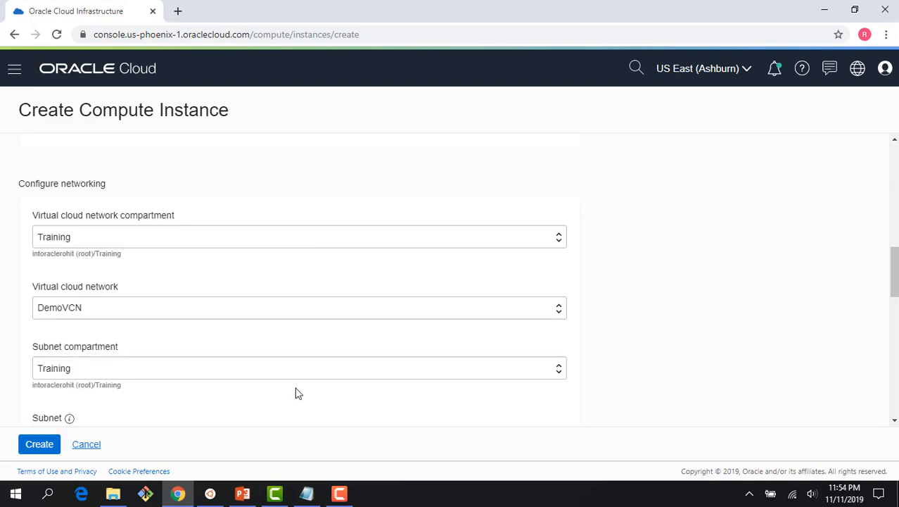
scroll("down", 3)
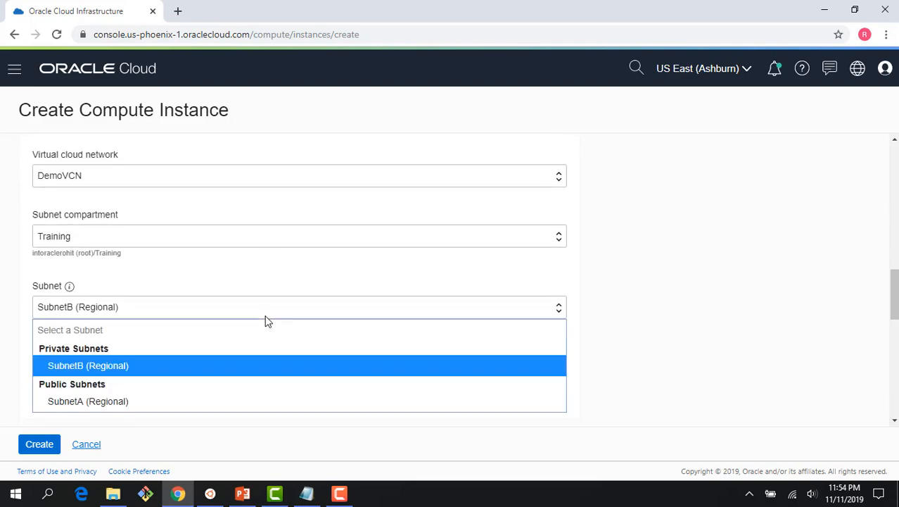
left_click(86, 401)
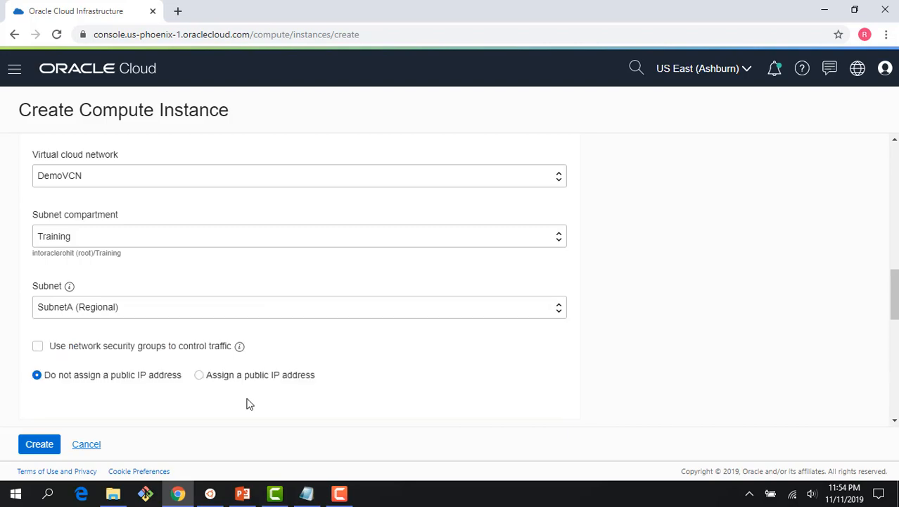
mouse_move(243, 352)
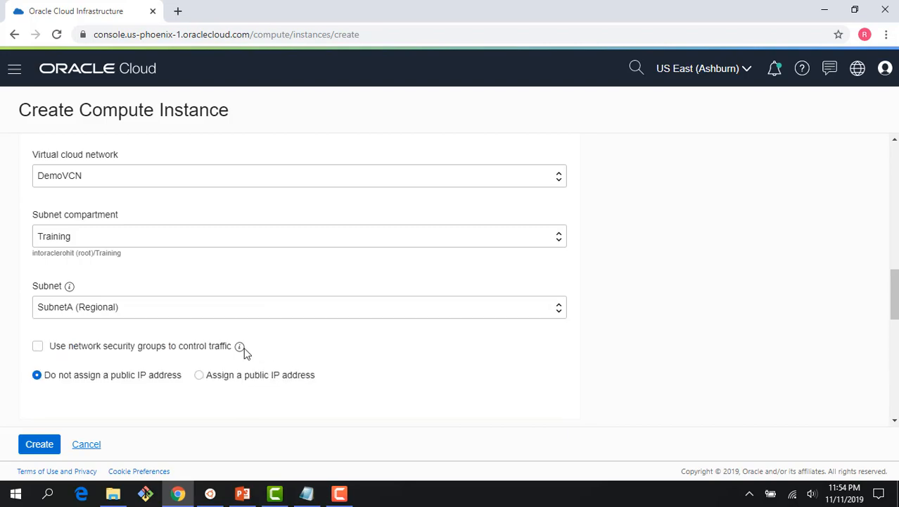
scroll("down", 3)
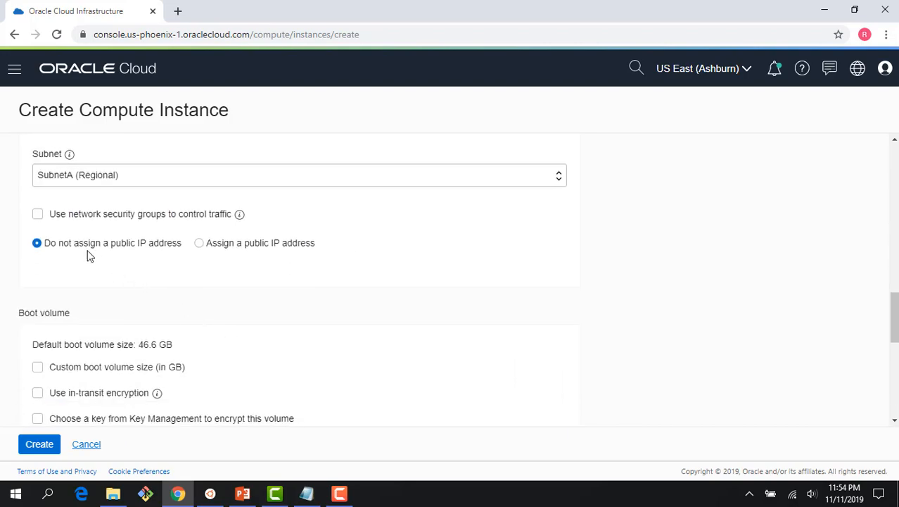
mouse_move(199, 251)
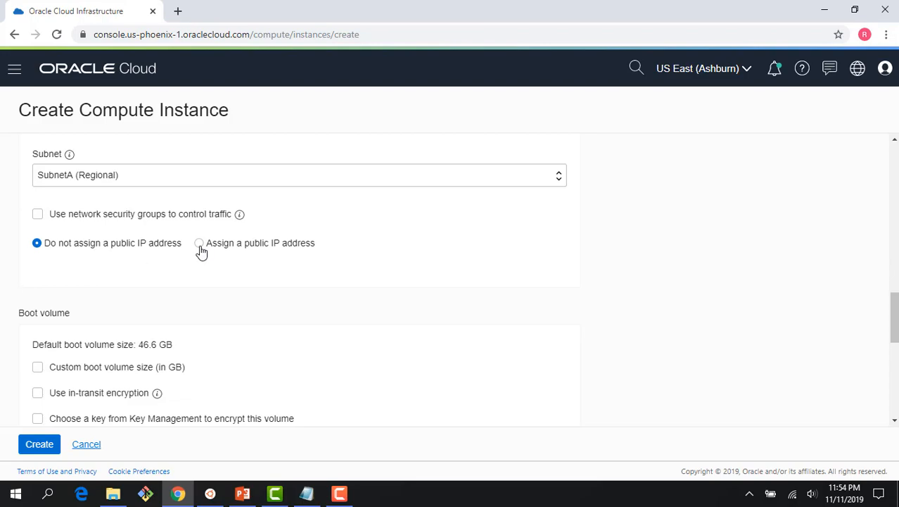
left_click(200, 242)
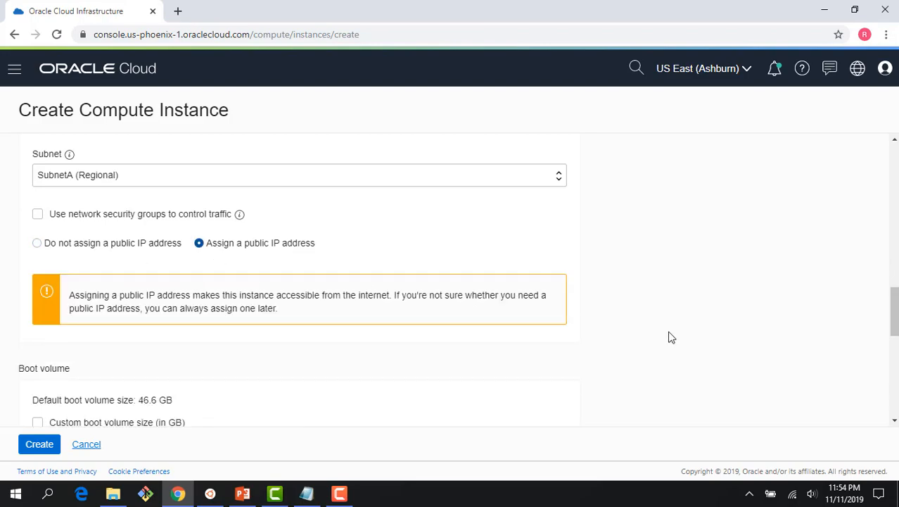
scroll("down", 3)
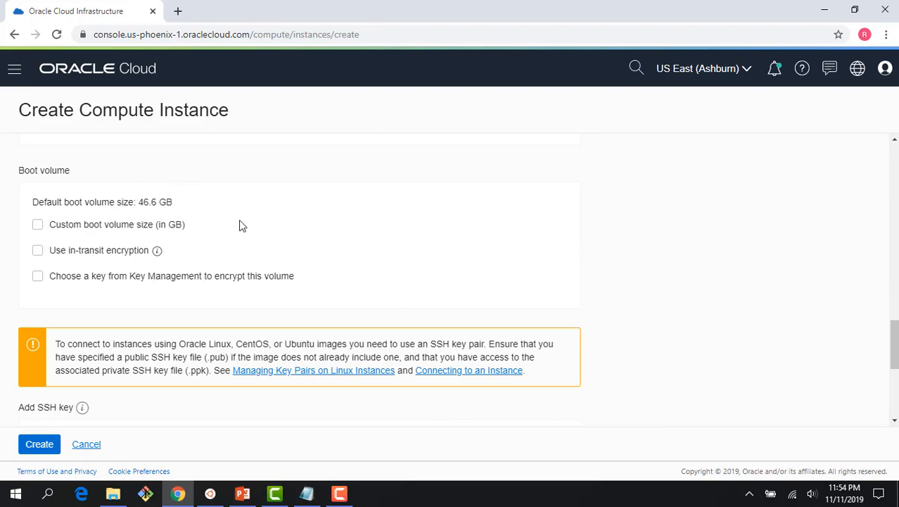
mouse_move(157, 251)
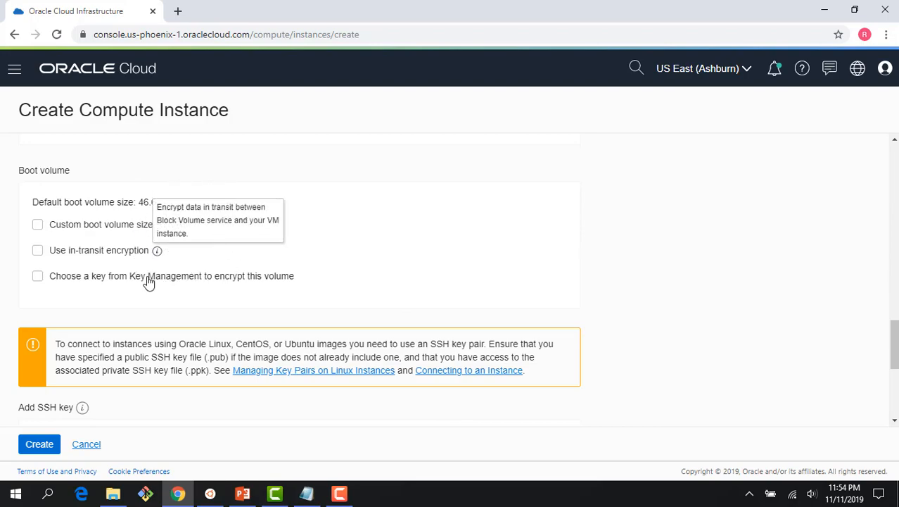
scroll("down", 3)
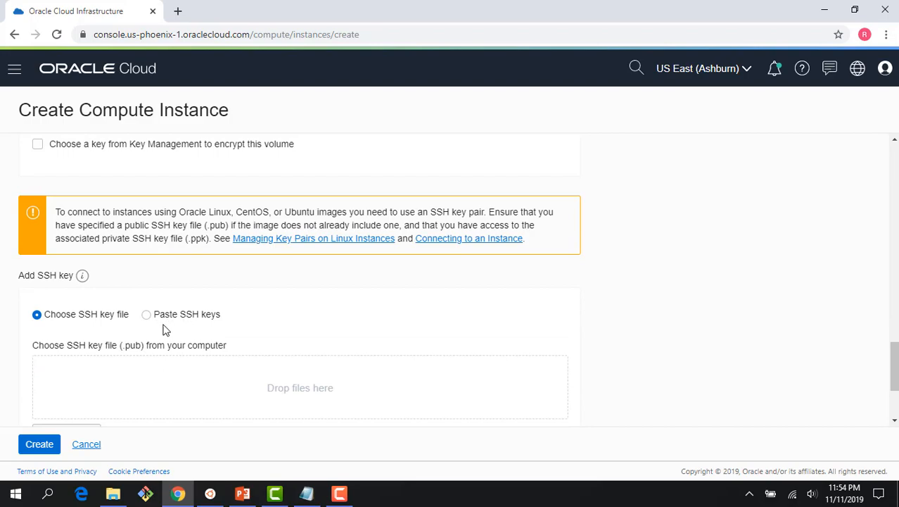
mouse_move(175, 322)
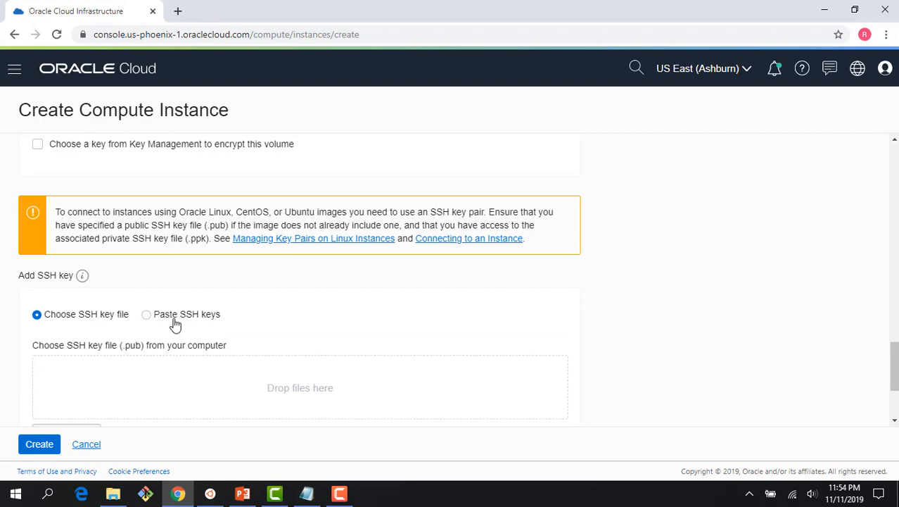
mouse_move(168, 318)
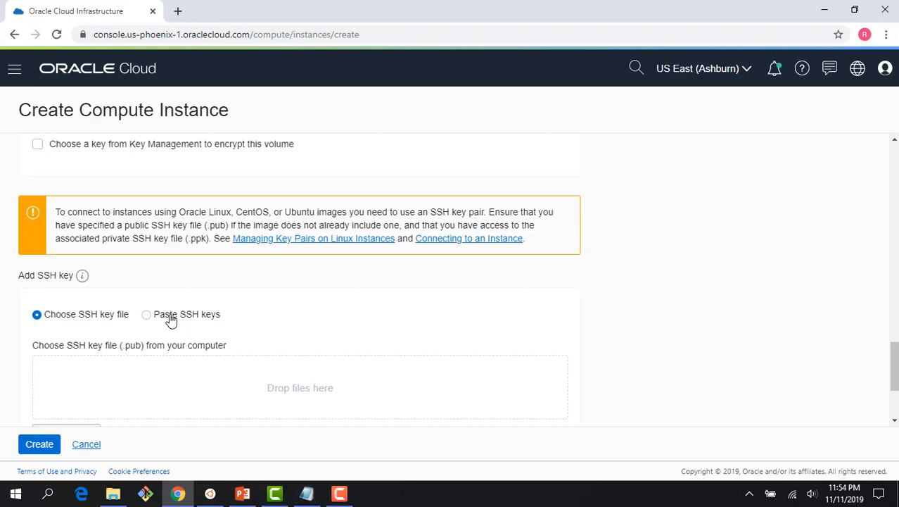
mouse_move(163, 321)
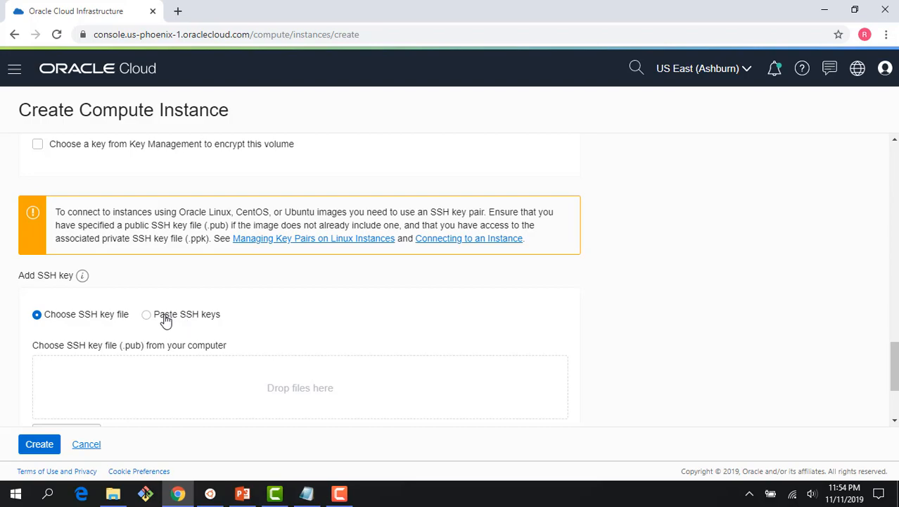
mouse_move(153, 318)
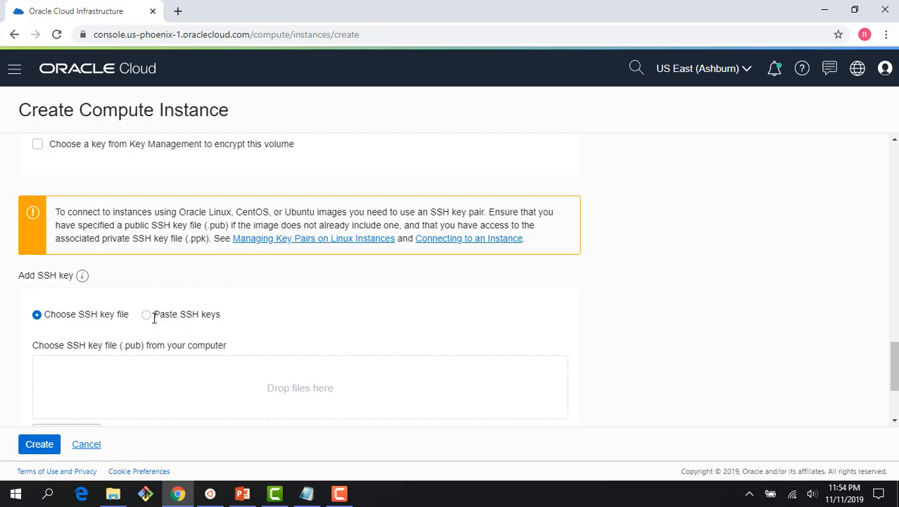
scroll("down", 3)
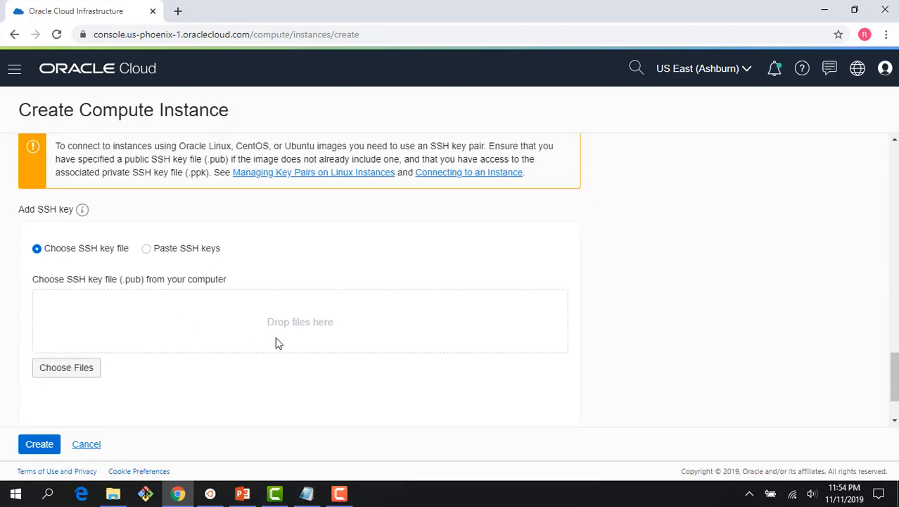
mouse_move(284, 321)
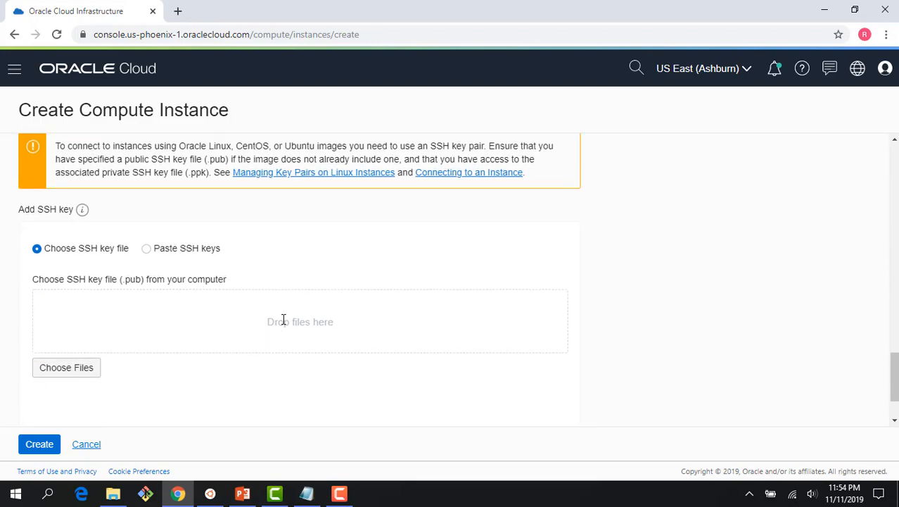
mouse_move(245, 359)
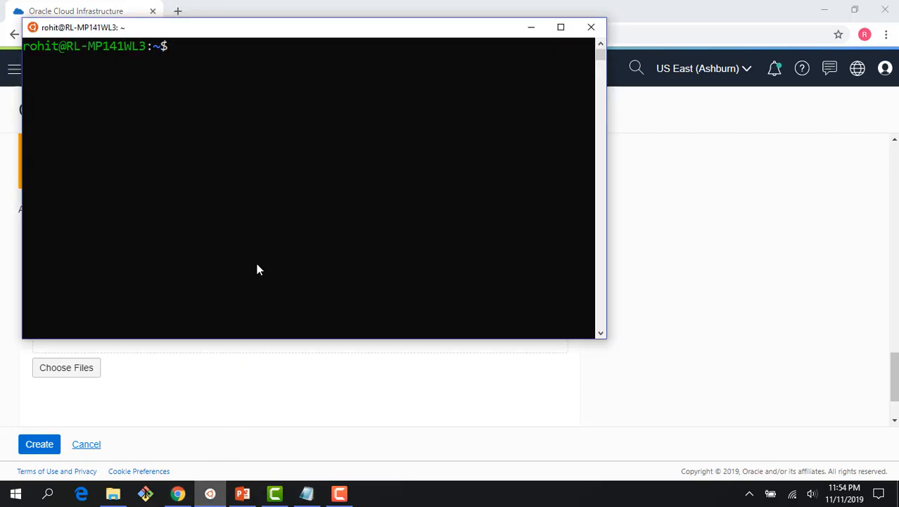
mouse_move(267, 260)
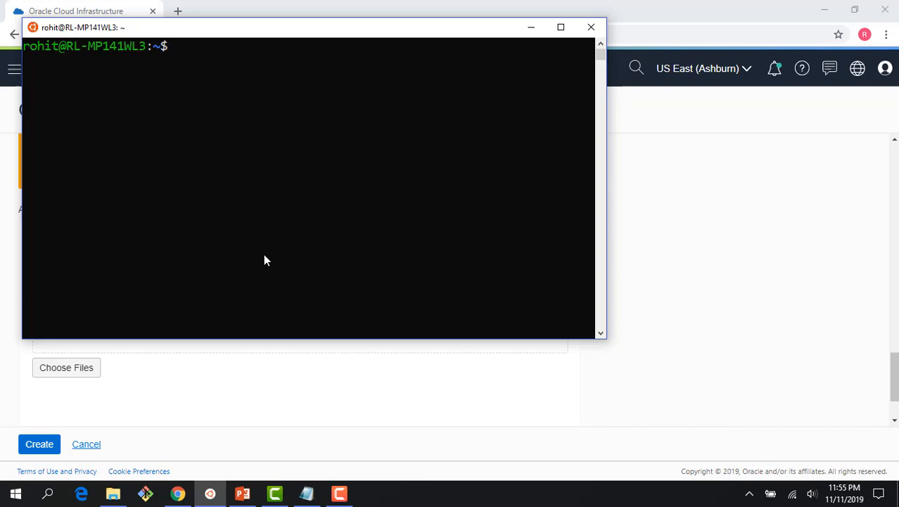
Run ssh-keygen in the Ubuntu terminal to start generating an RSA key pair
type("ssh")
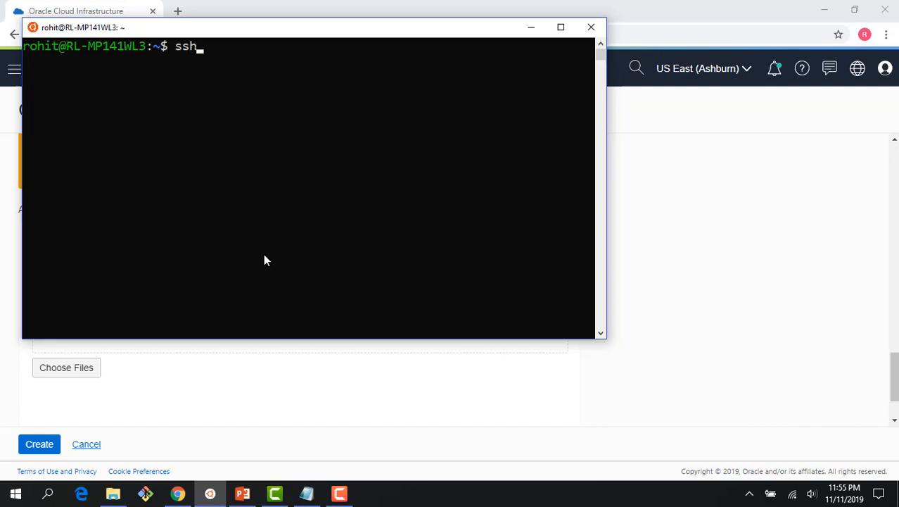
type("-key")
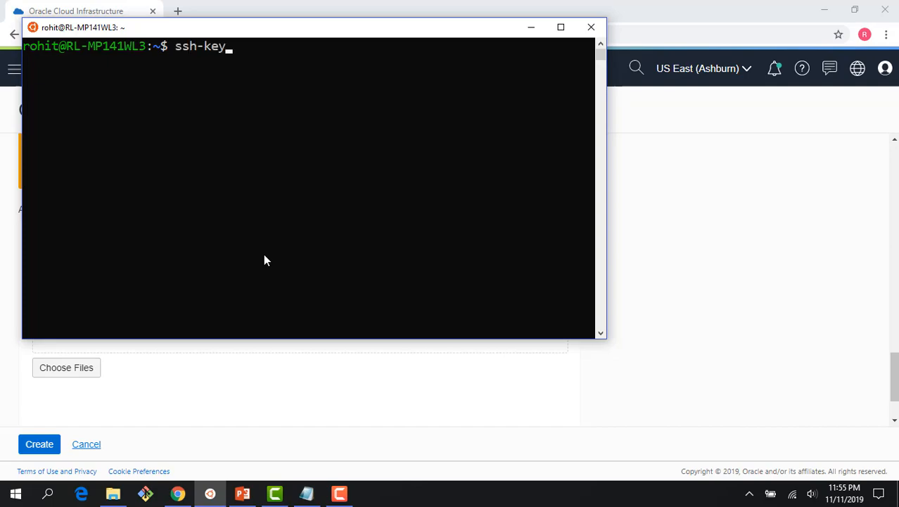
type("gen")
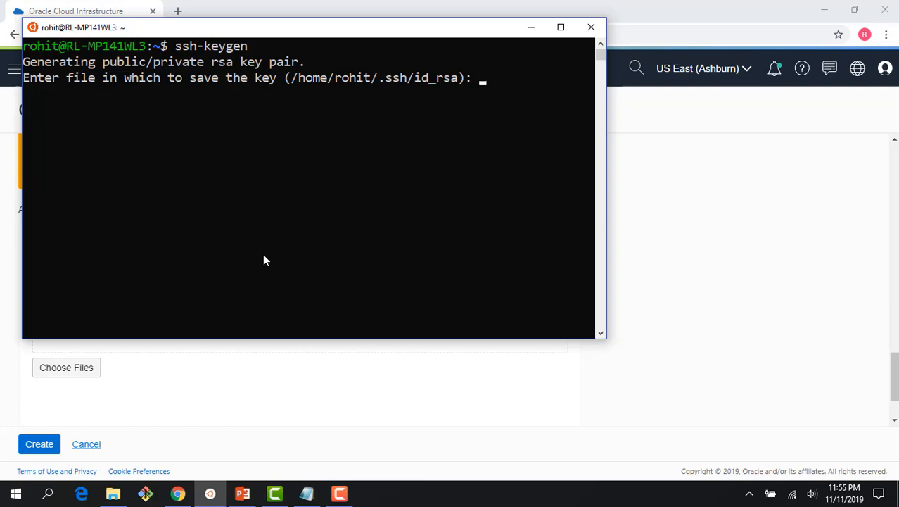
Accept the default id_rsa path and answer y to overwrite the existing key
key("Enter")
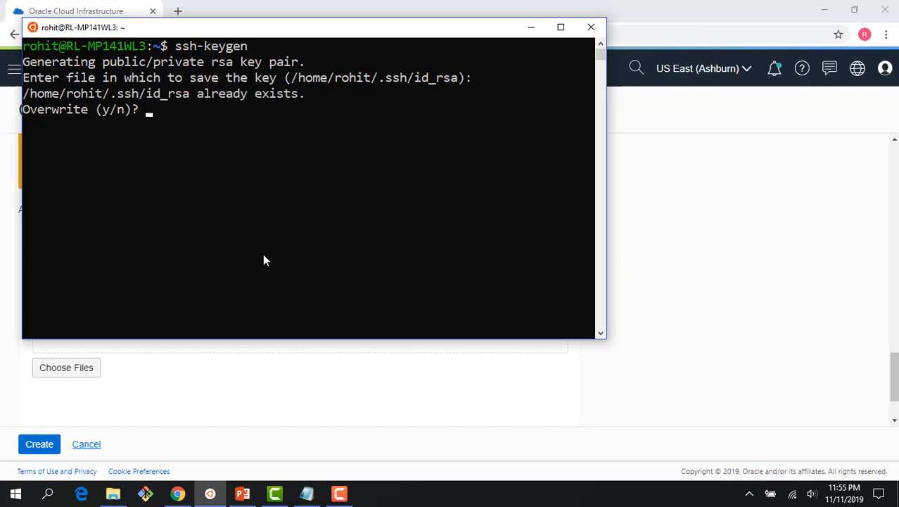
type("y")
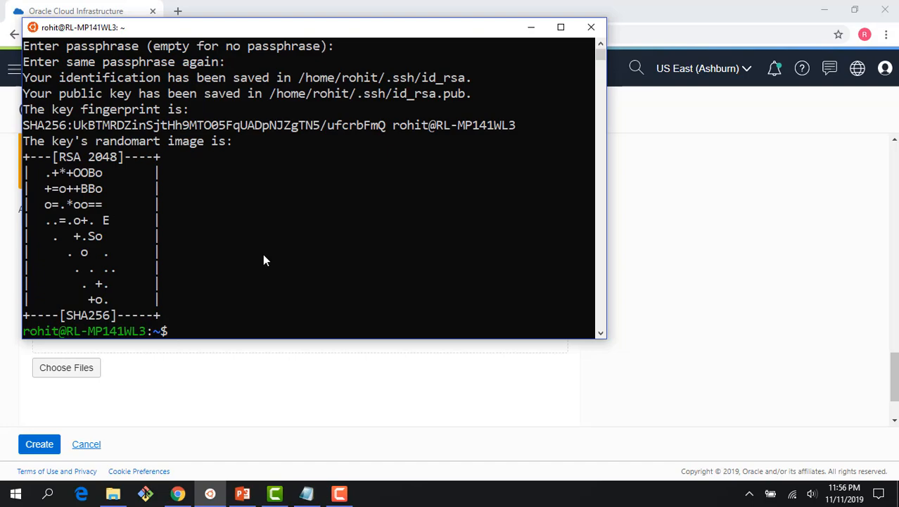
List the .ssh folder with ls -al and show id_rsa.pub with cat
type("cd ..")
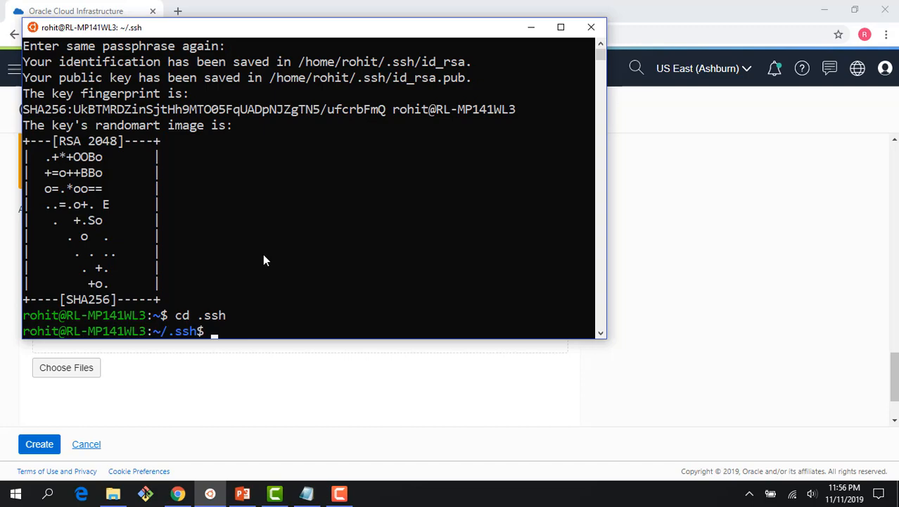
type("ls a-l")
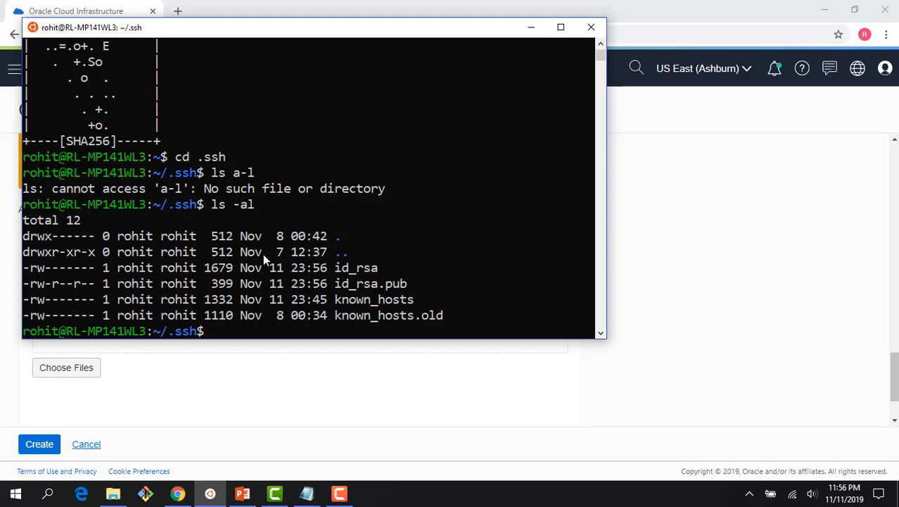
type("cat id")
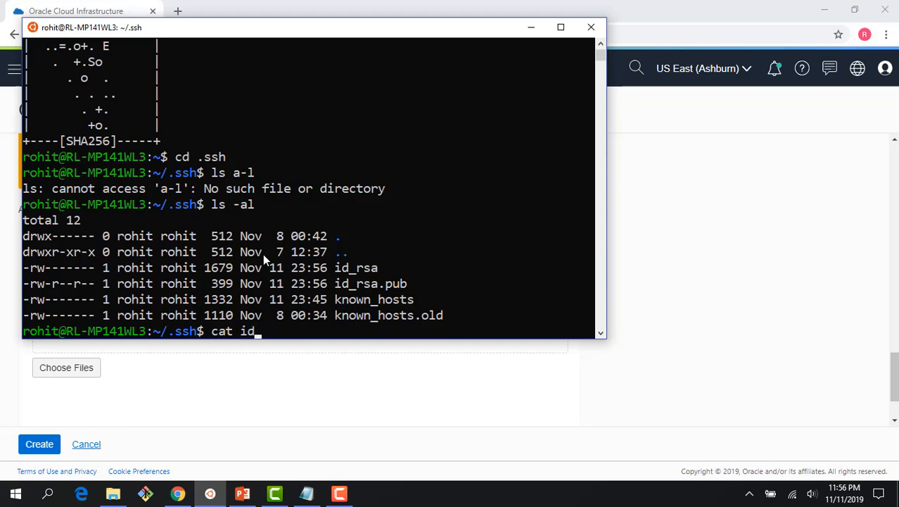
type("_rsa.")
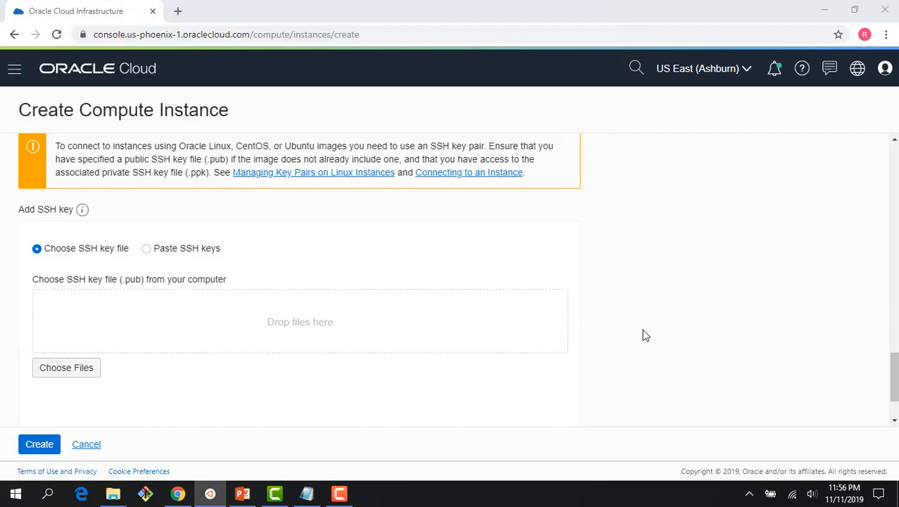
Choose Paste SSH keys for the public key and expand Show Advanced Options
left_click(146, 247)
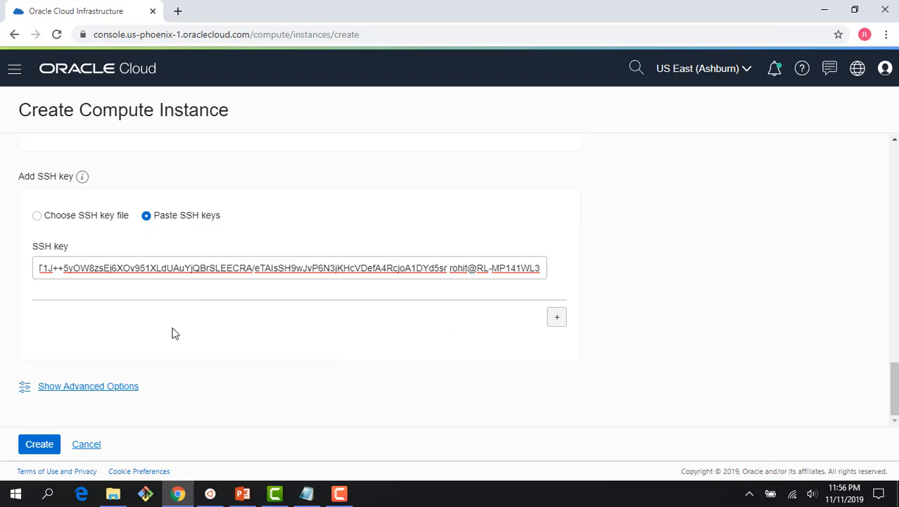
left_click(87, 385)
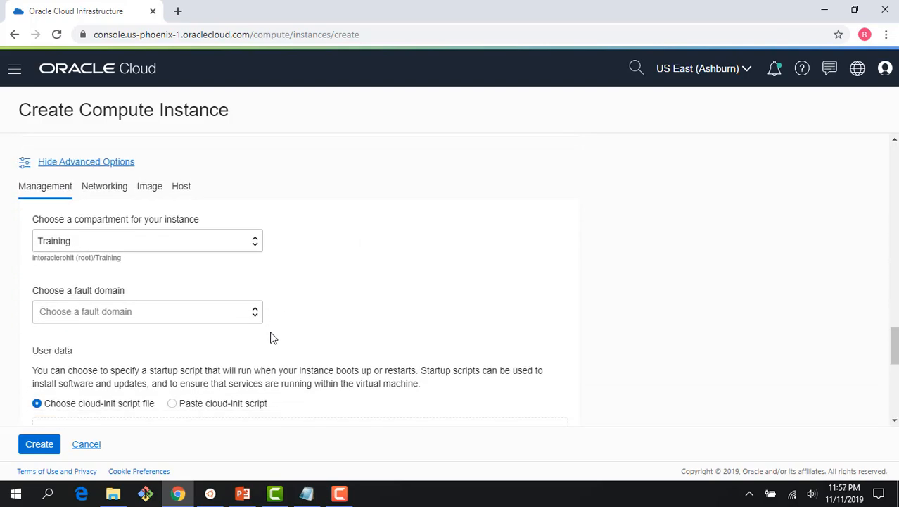
scroll("down", 3)
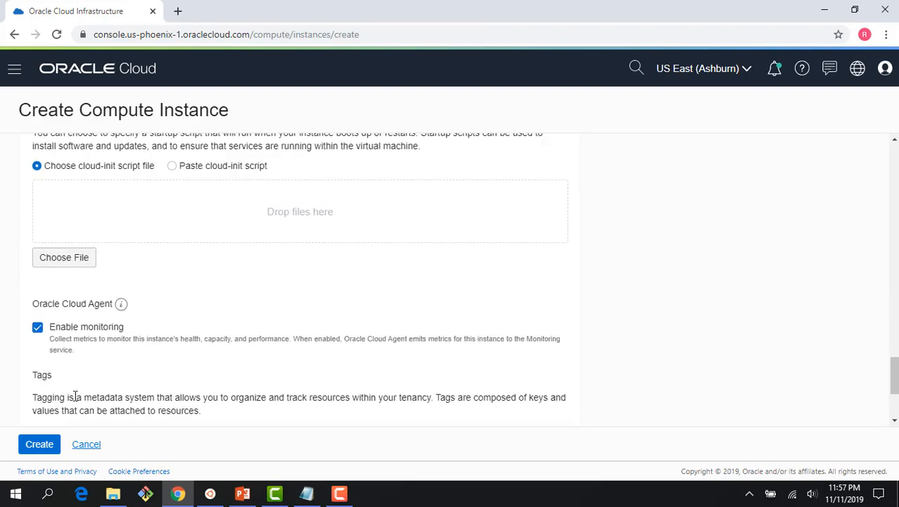
Submit Create so myinstance begins provisioning on VM.Standard2.1
left_click(39, 444)
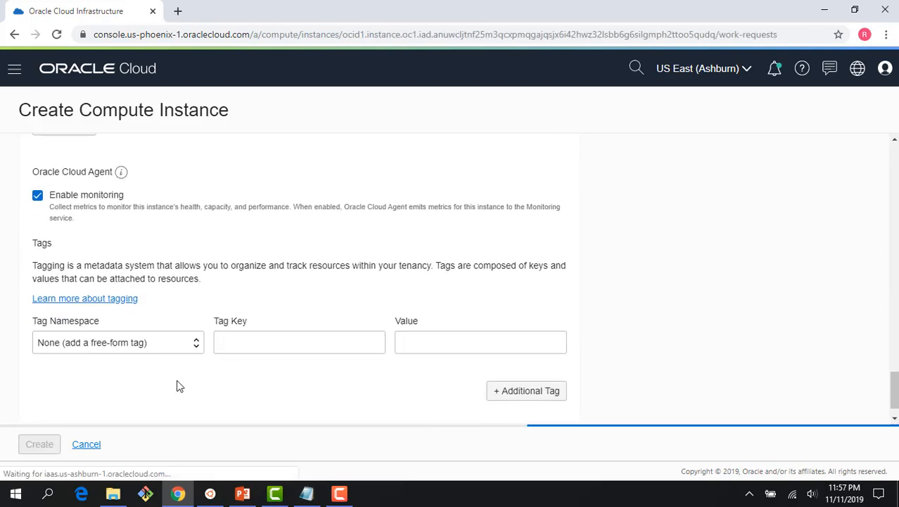
left_click(38, 444)
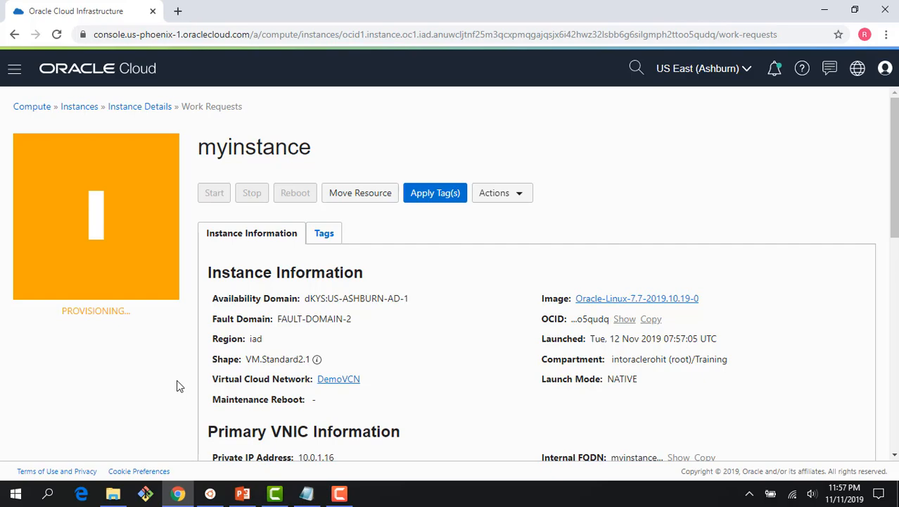
View myinstance's metrics and attached VNICs and select its public IP address
scroll("down", 3)
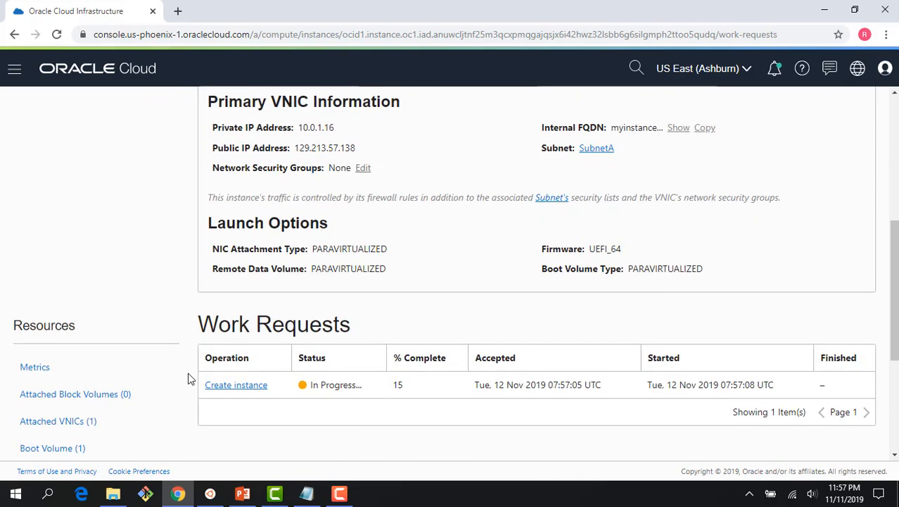
scroll("down", 3)
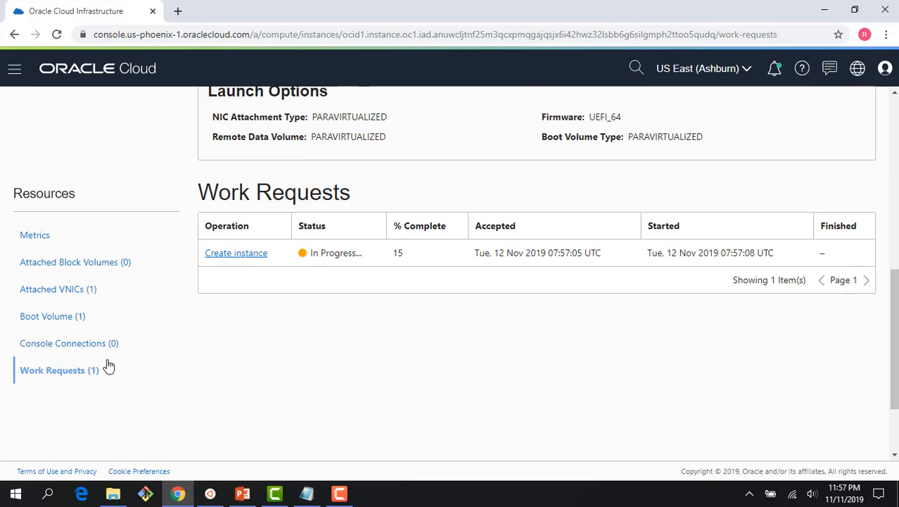
mouse_move(56, 262)
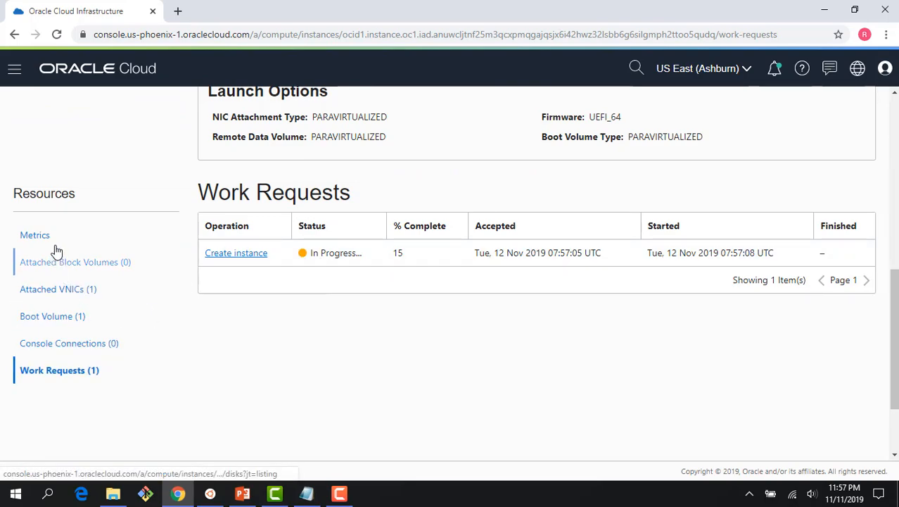
left_click(34, 234)
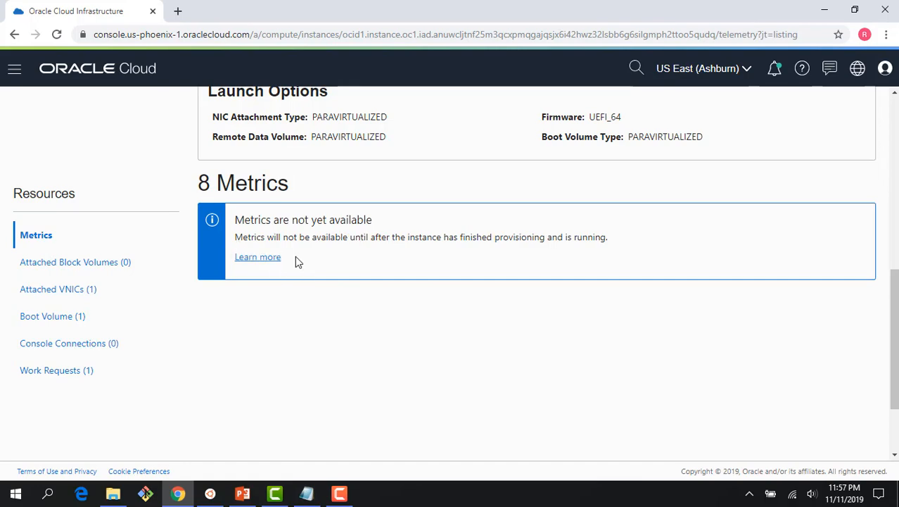
mouse_move(52, 291)
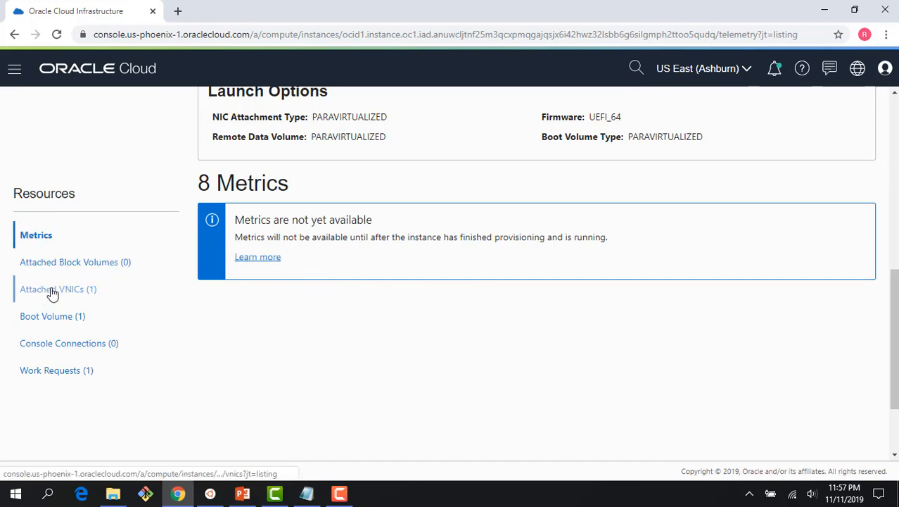
left_click(58, 290)
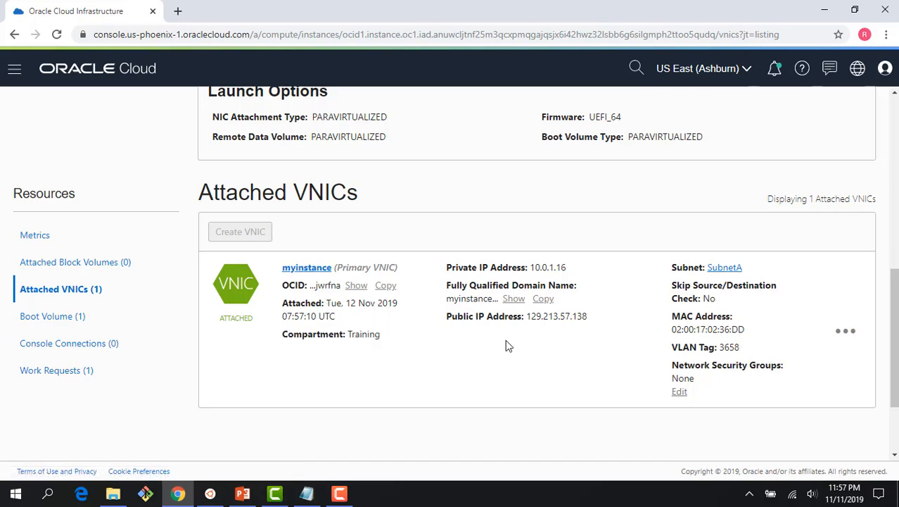
double_click(557, 316)
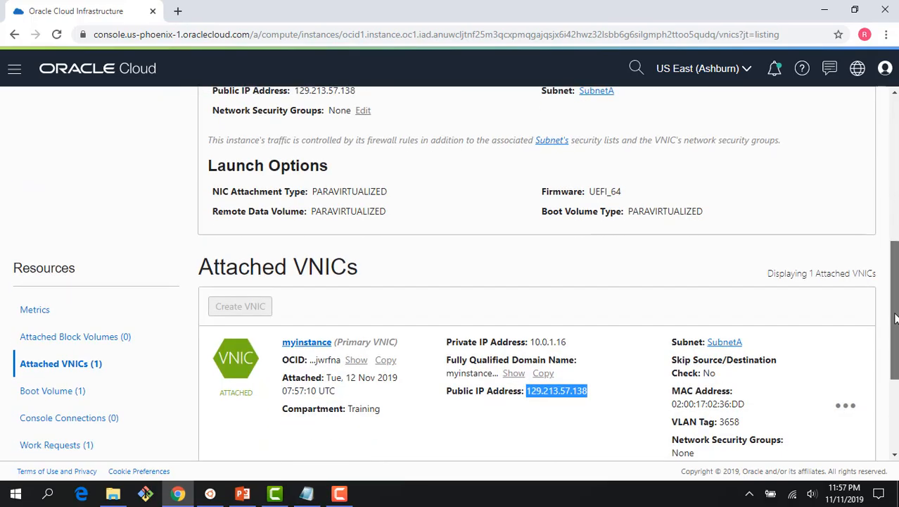
Show myinstance's boot volume details under Resources
scroll("down", 3)
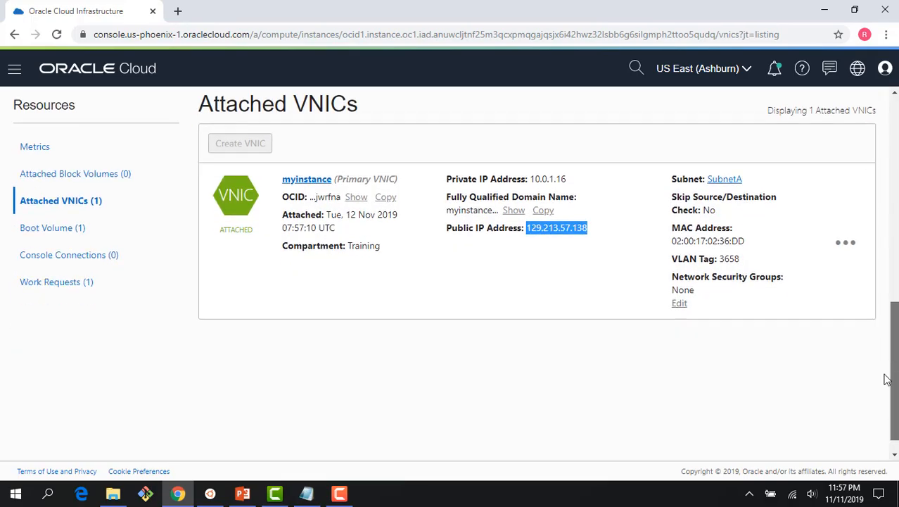
mouse_move(76, 231)
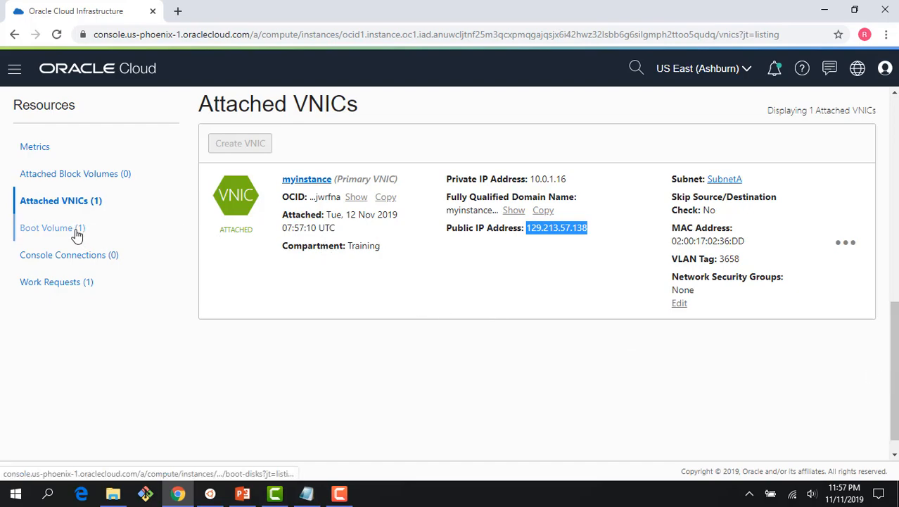
left_click(49, 228)
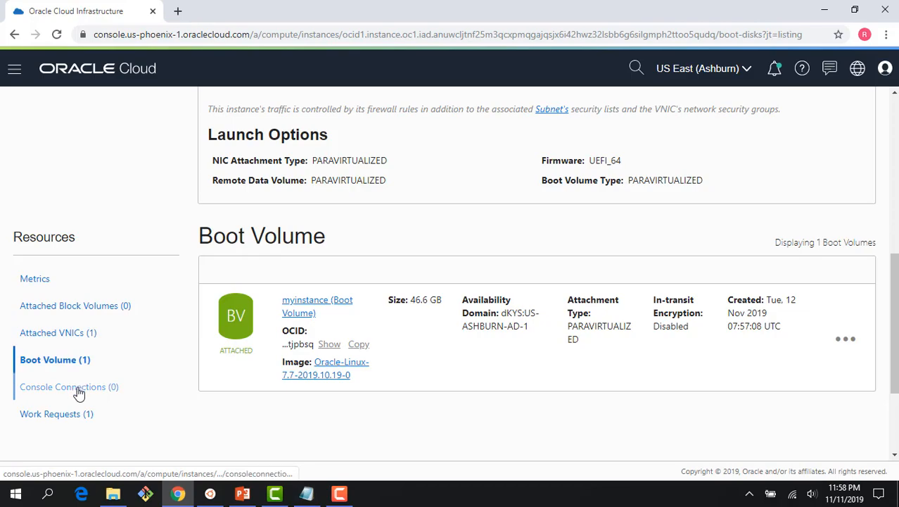
mouse_move(129, 377)
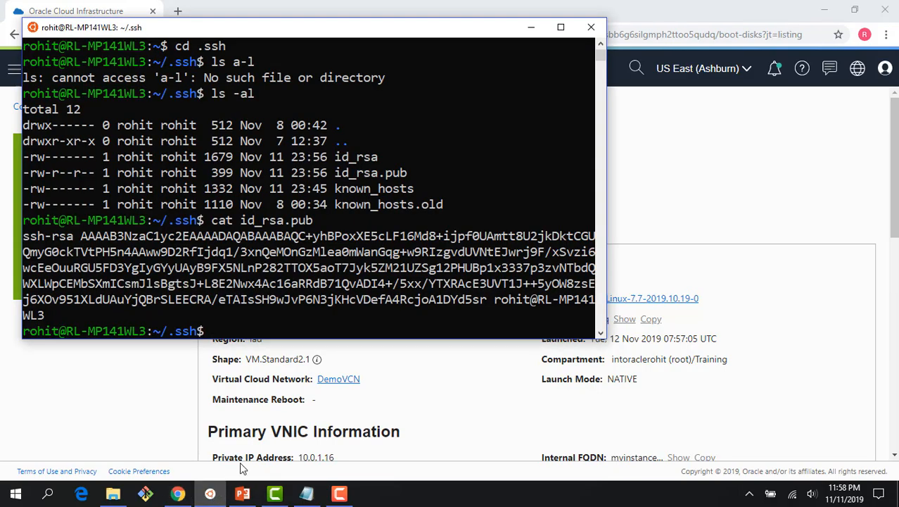
type("clear")
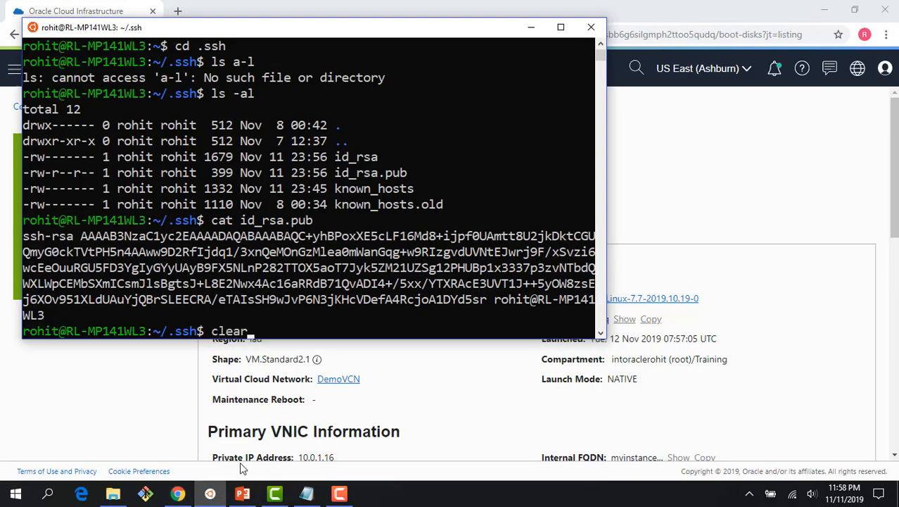
type("ssh op")
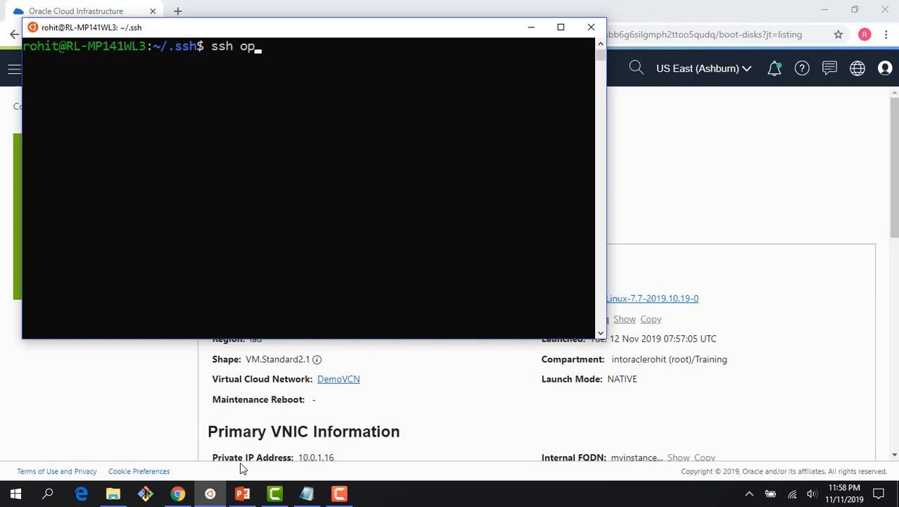
type("c@")
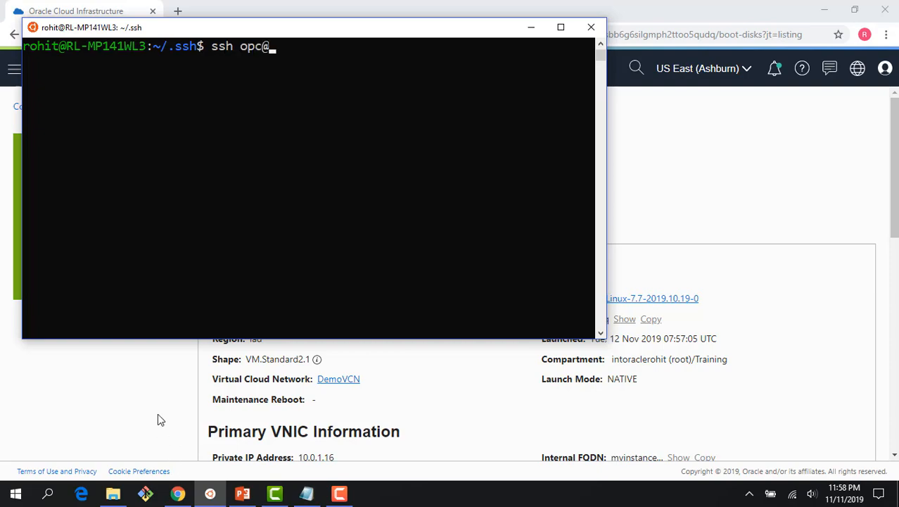
type("129.213.57.138")
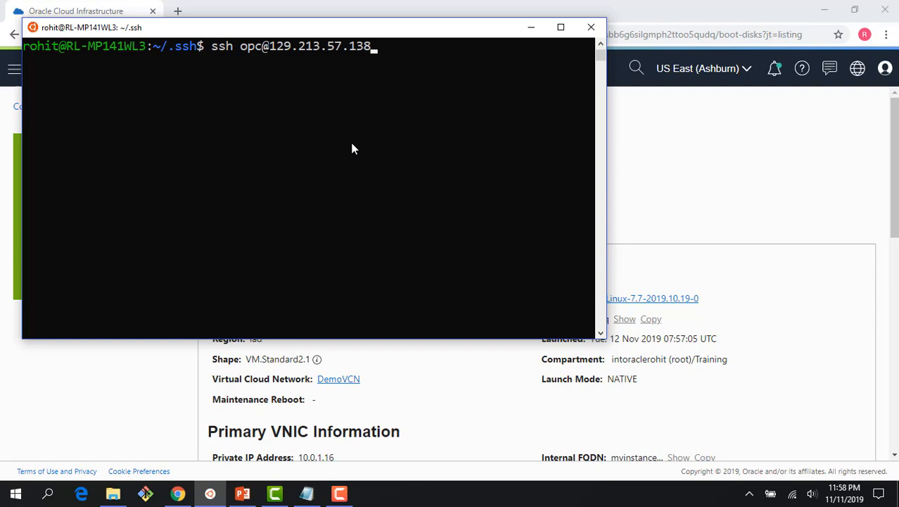
Check the IP on the instance details page, then answer yes to the host authenticity prompt
left_click(529, 26)
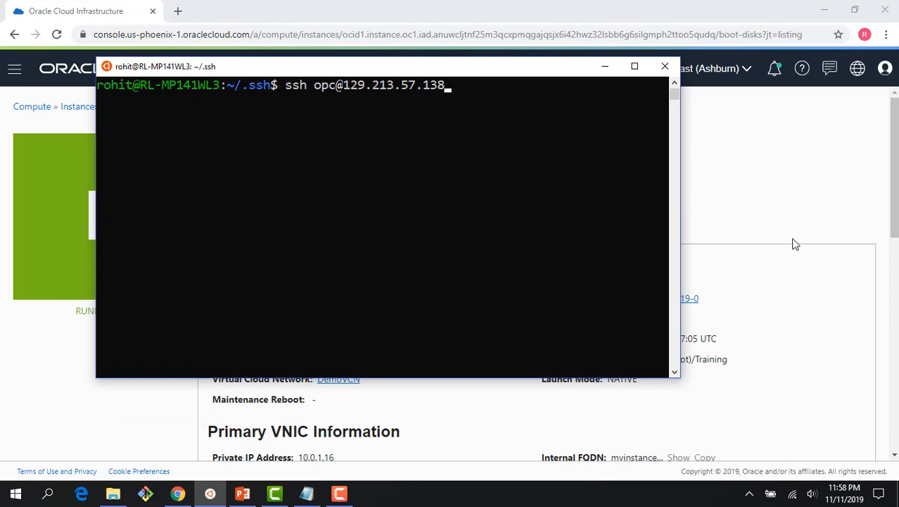
left_click(664, 66)
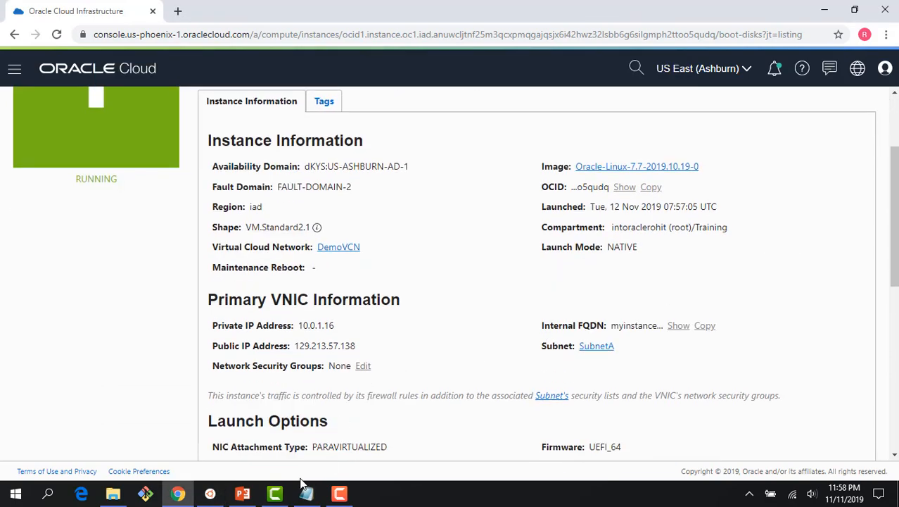
left_click(214, 490)
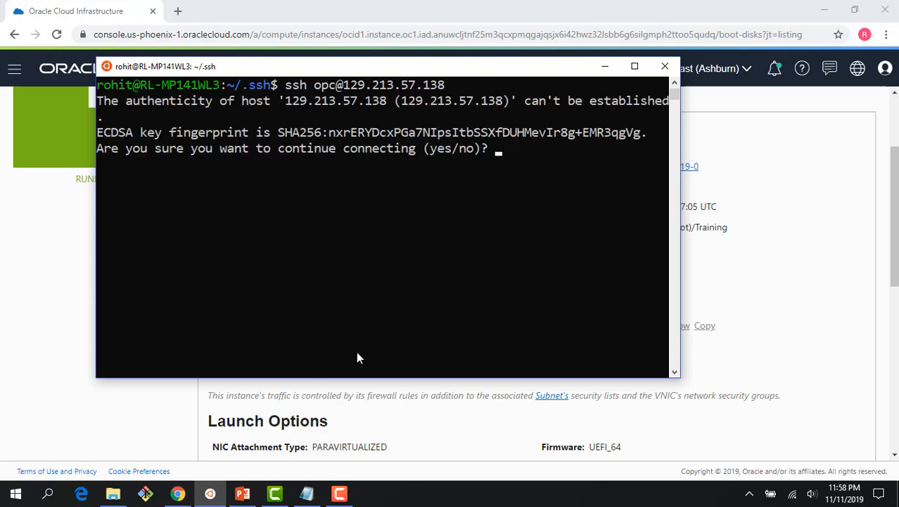
type("yes")
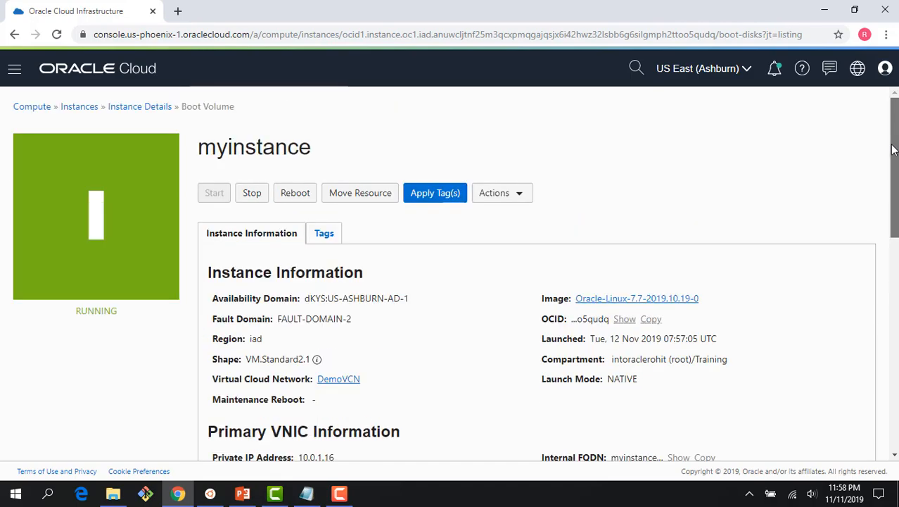
List the Training compartment's dedicated VM hosts, cancelling out of the Create Dedicated Virtual Machine Host form
left_click(79, 107)
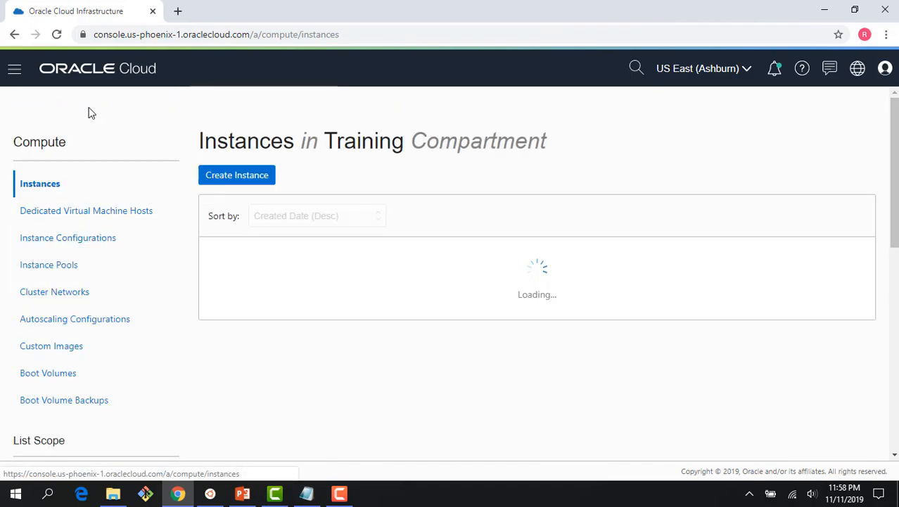
mouse_move(121, 214)
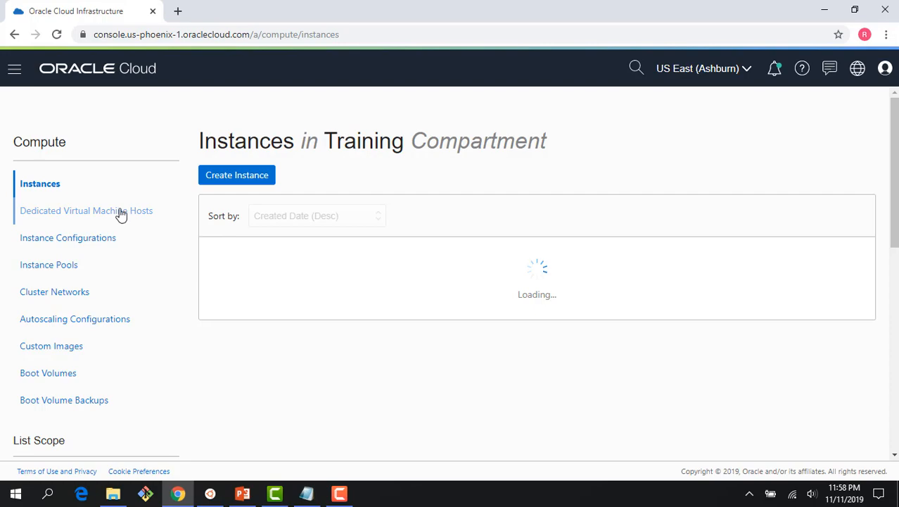
left_click(85, 211)
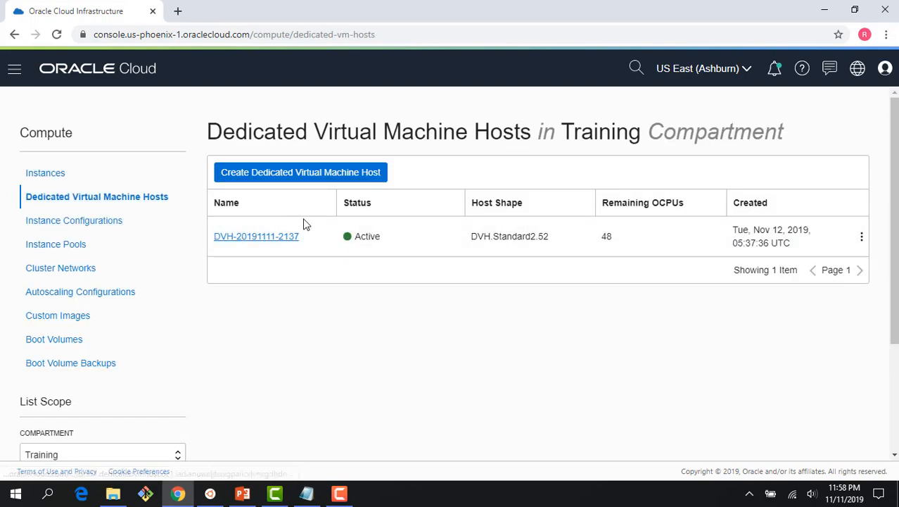
left_click(300, 171)
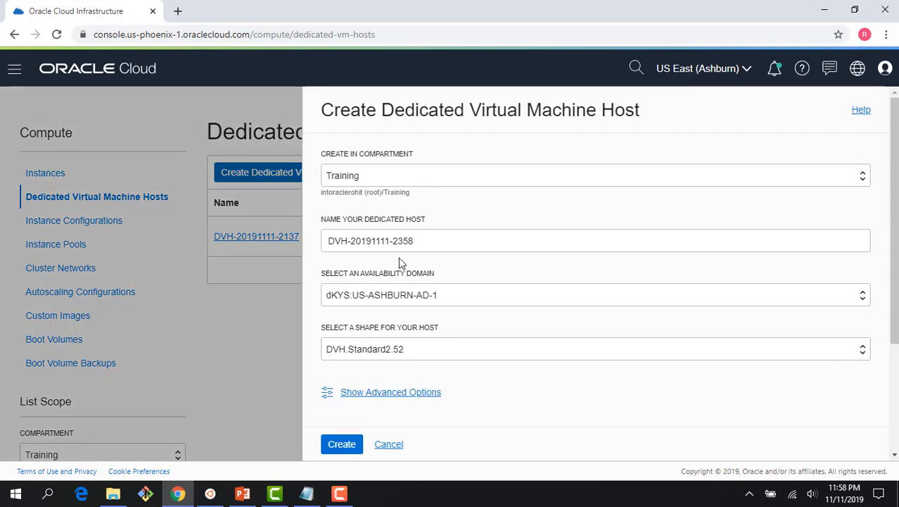
mouse_move(419, 338)
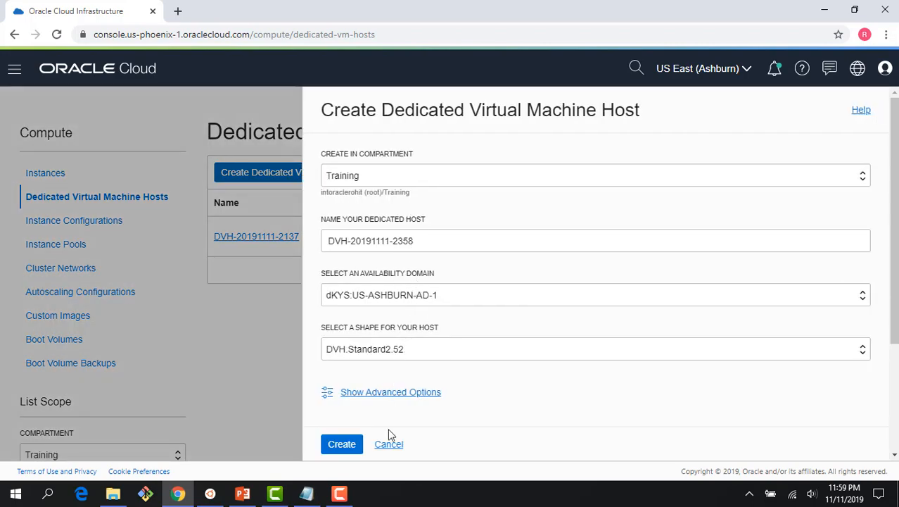
mouse_move(389, 446)
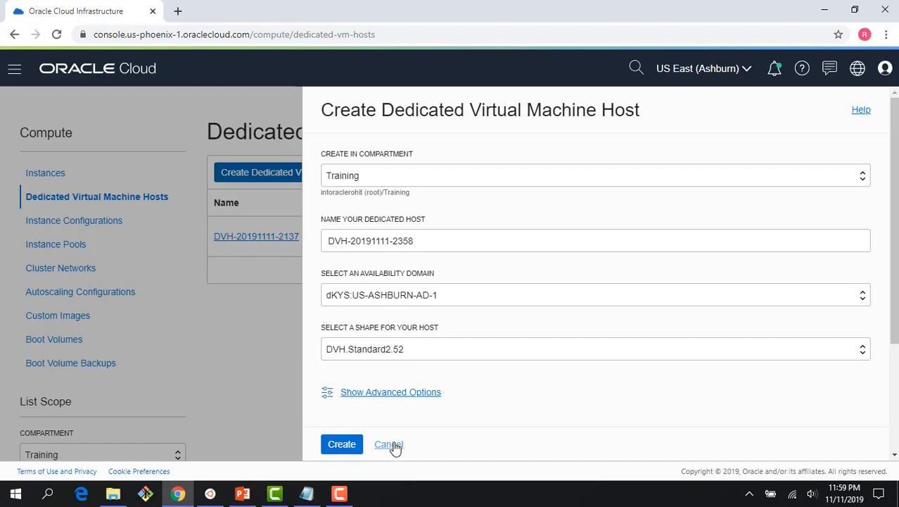
left_click(385, 444)
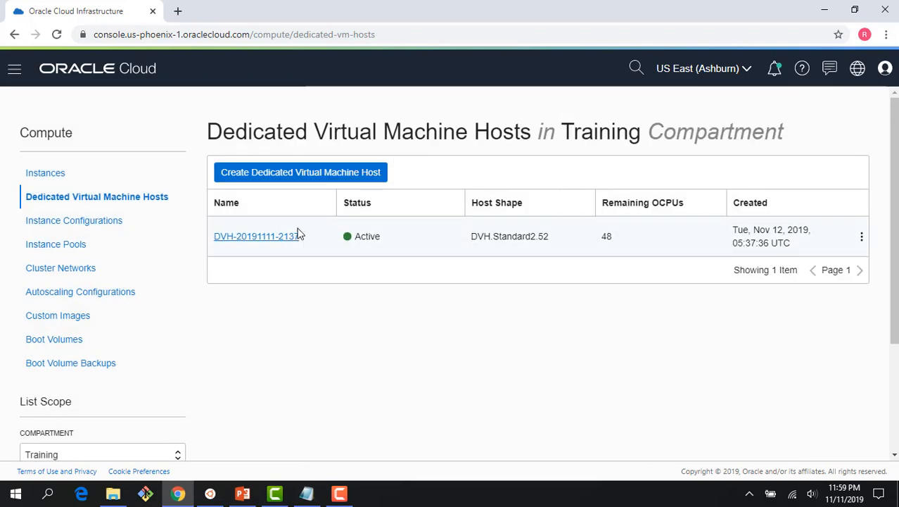
mouse_move(275, 242)
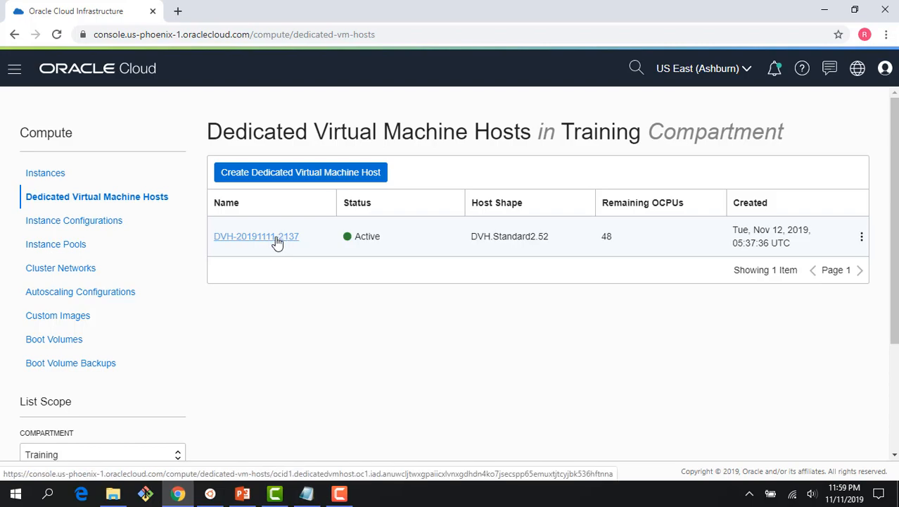
left_click(256, 236)
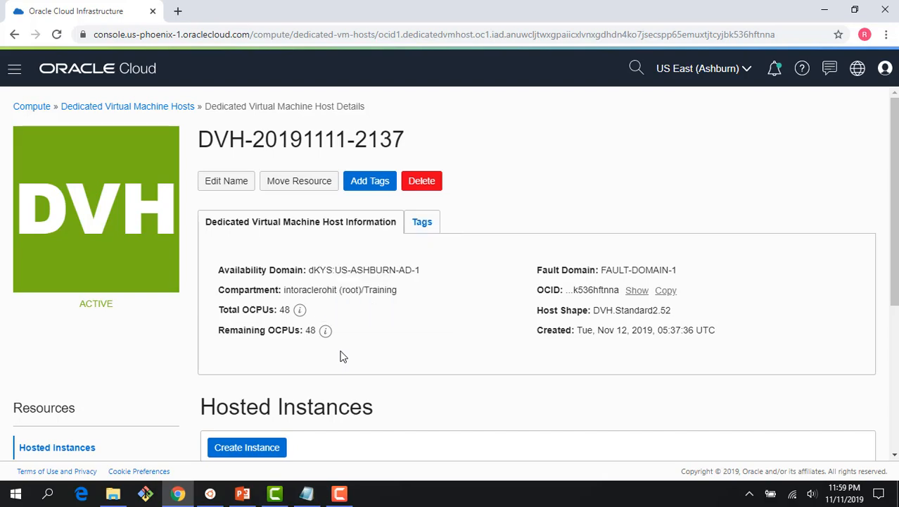
scroll("down", 3)
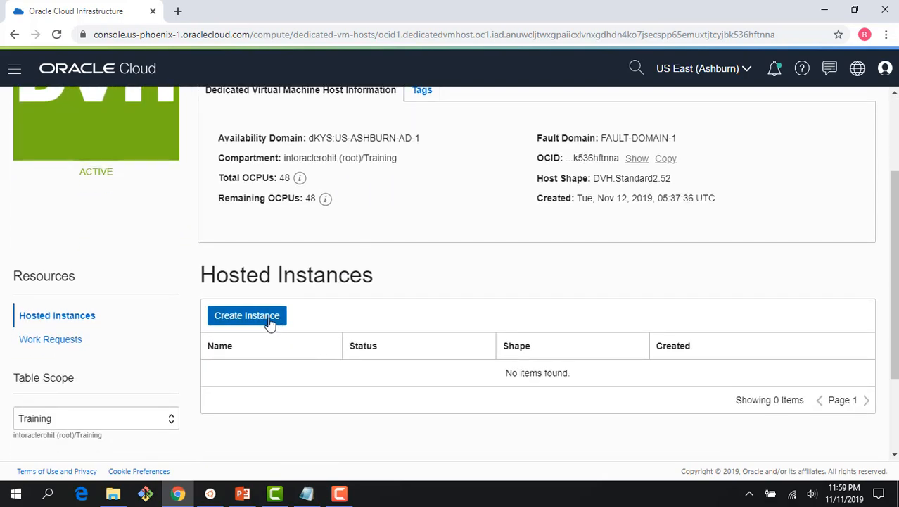
left_click(248, 315)
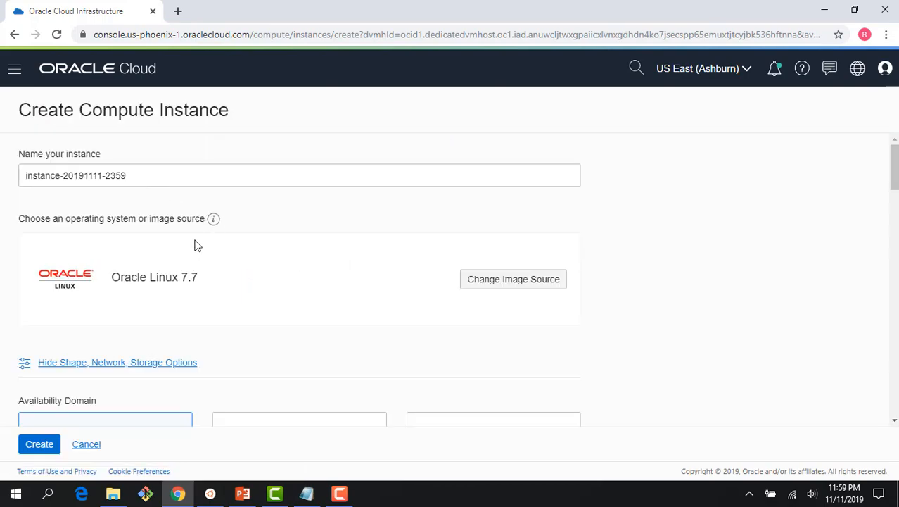
scroll("down", 3)
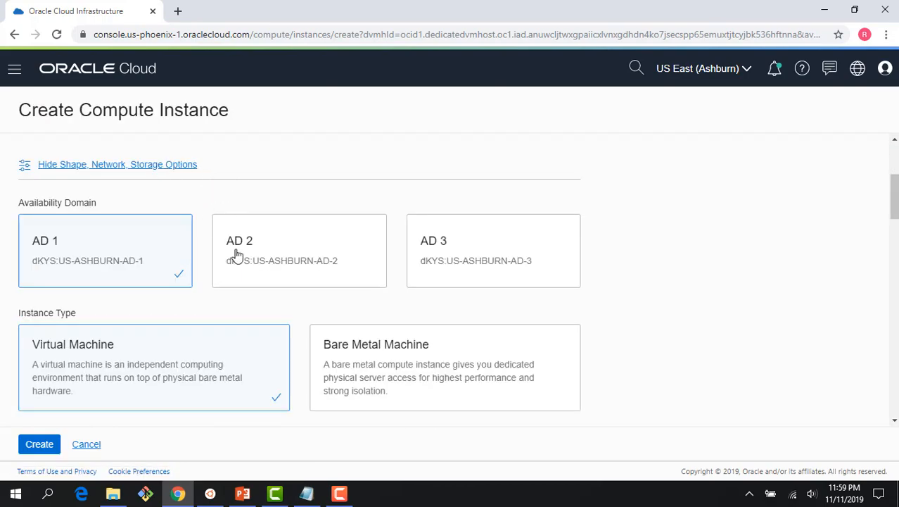
scroll("down", 3)
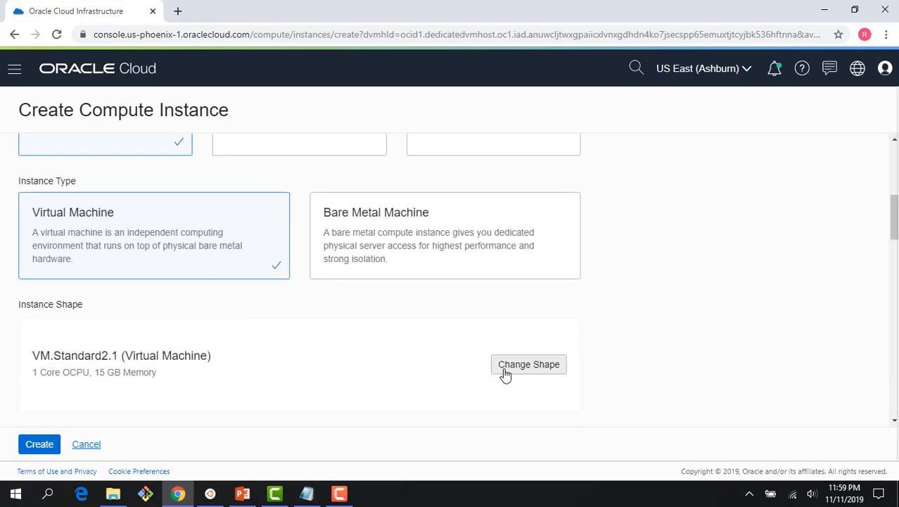
Change the shape to VM.Standard2.8 (8 OCPUs, 120 GB) via Browse All Shapes
left_click(529, 363)
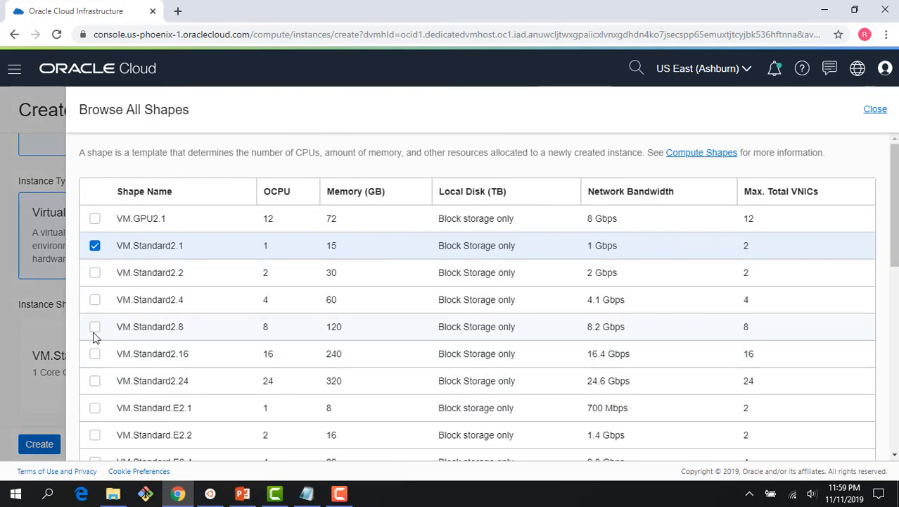
mouse_move(93, 386)
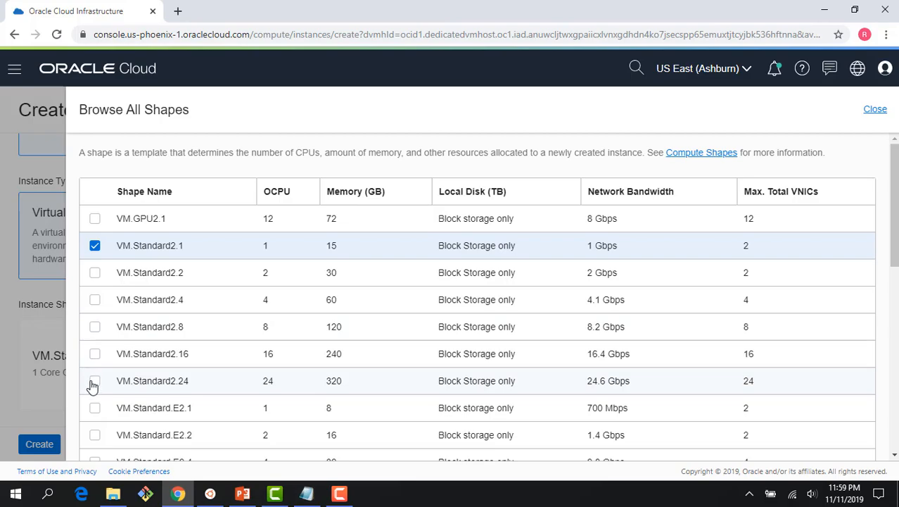
left_click(96, 327)
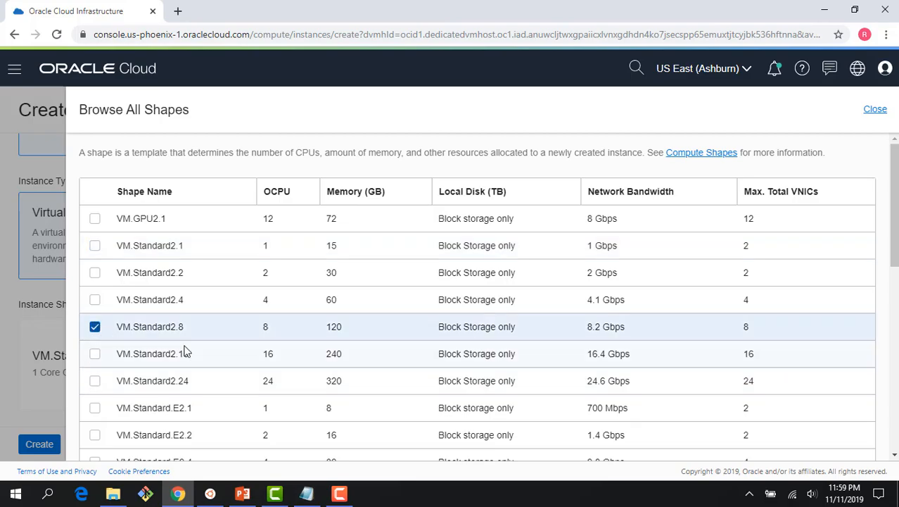
scroll("down", 3)
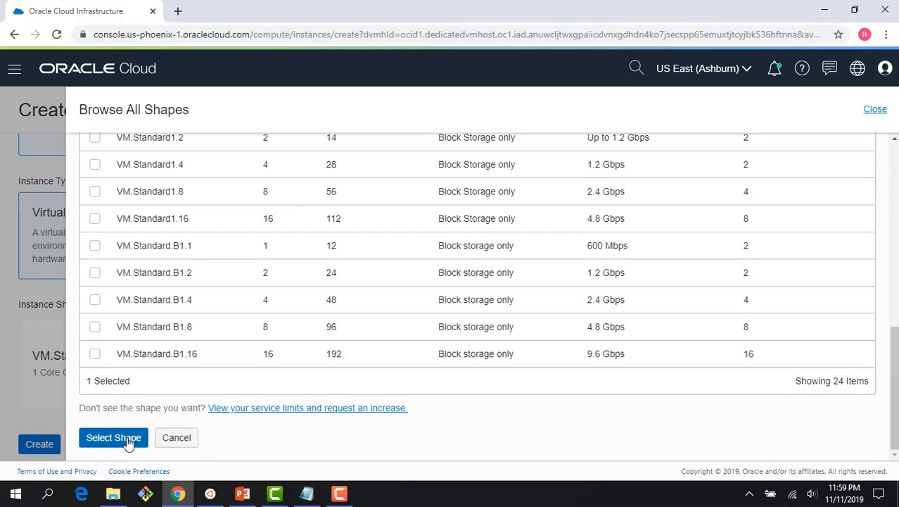
left_click(112, 436)
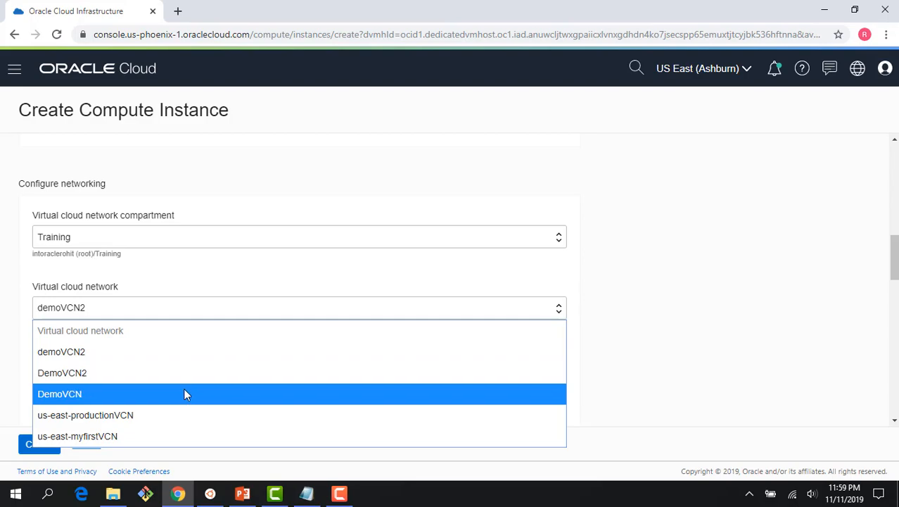
Choose SubnetA for the instance and switch Add SSH key to Paste SSH keys
left_click(63, 394)
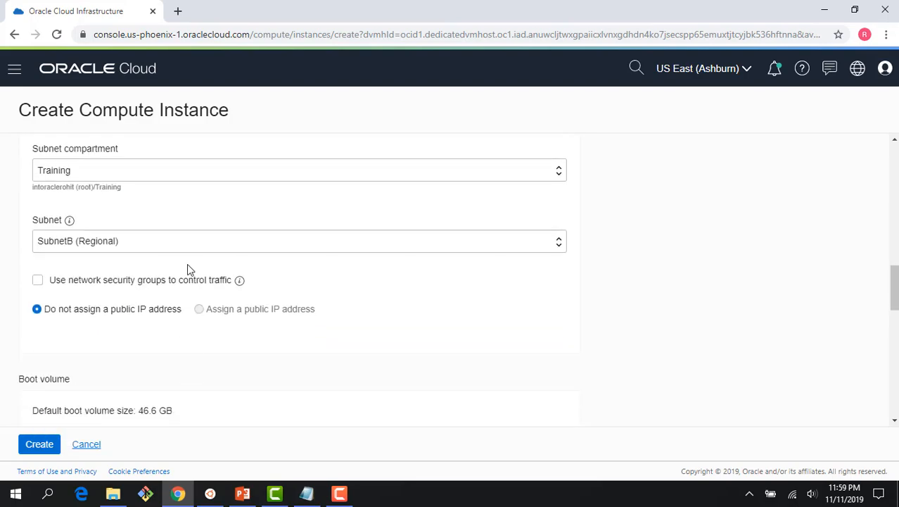
left_click(299, 240)
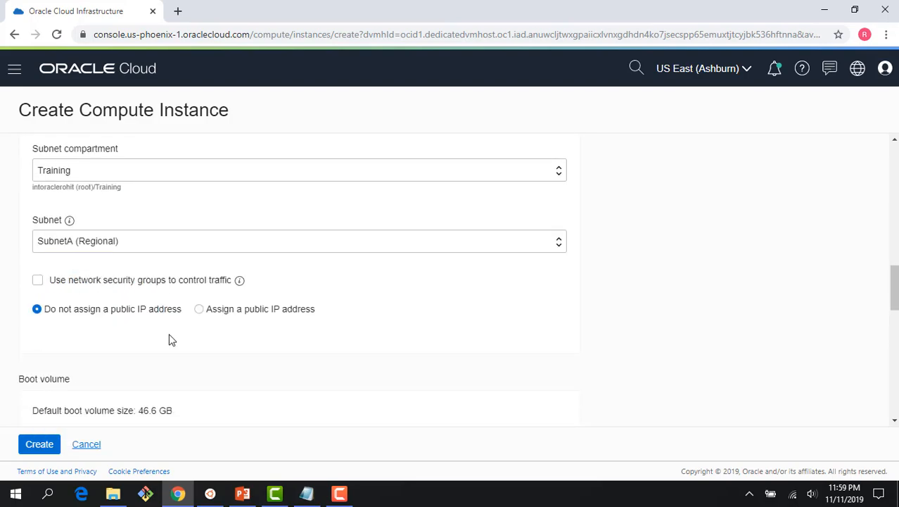
scroll("down", 3)
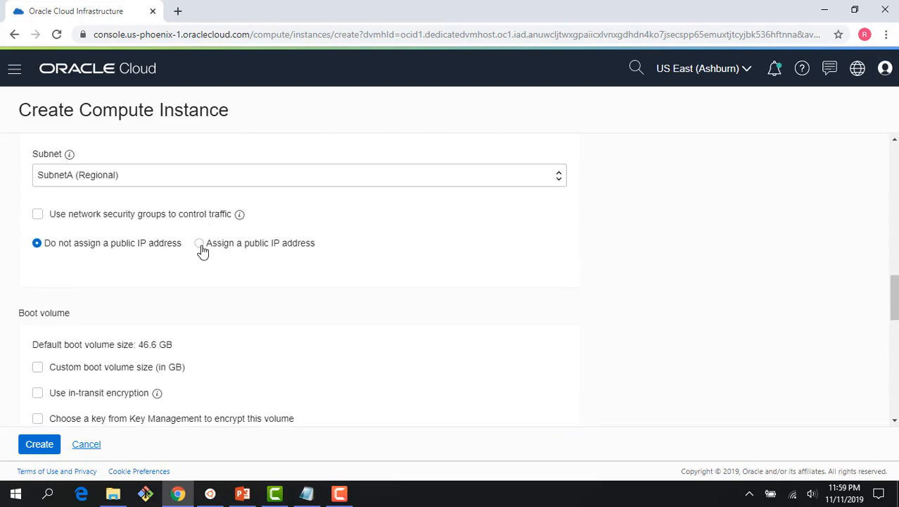
scroll("down", 3)
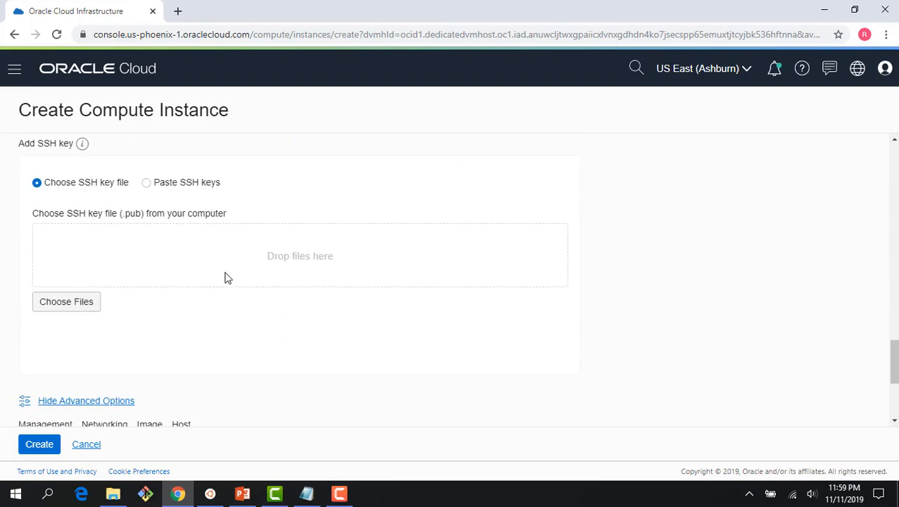
left_click(146, 183)
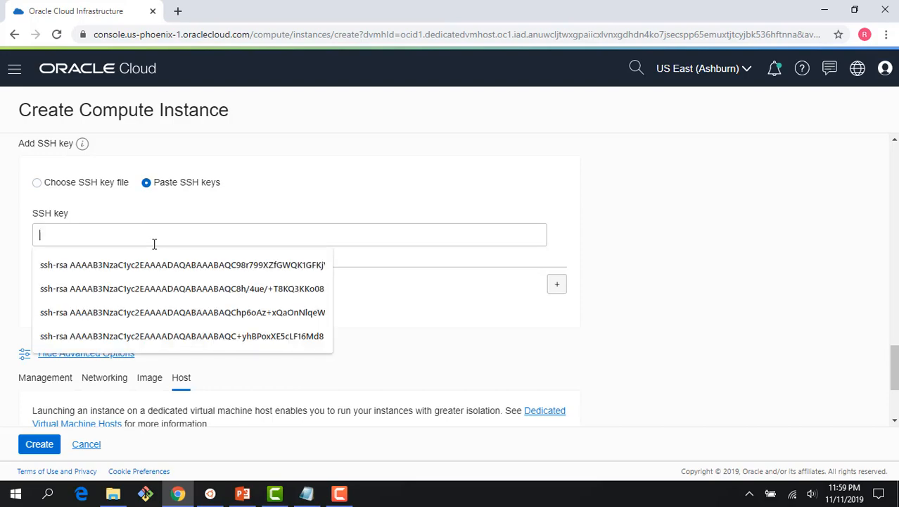
type("129.213.57.138")
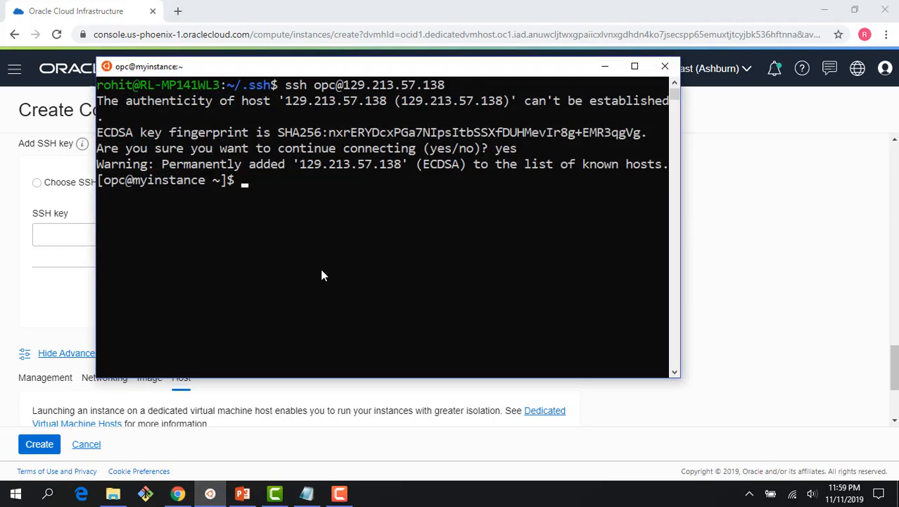
Exit the myinstance SSH session, cat id_rsa.pub and copy the printed public key
type("ex")
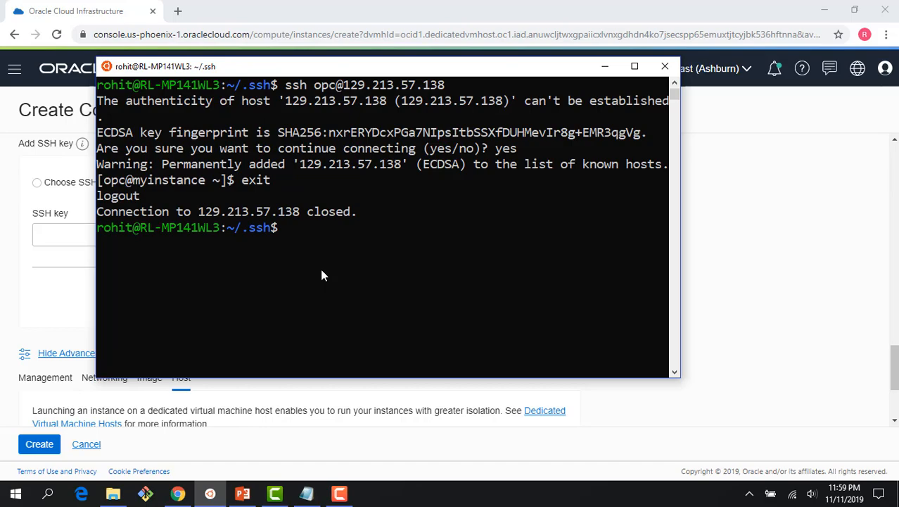
type("cat id")
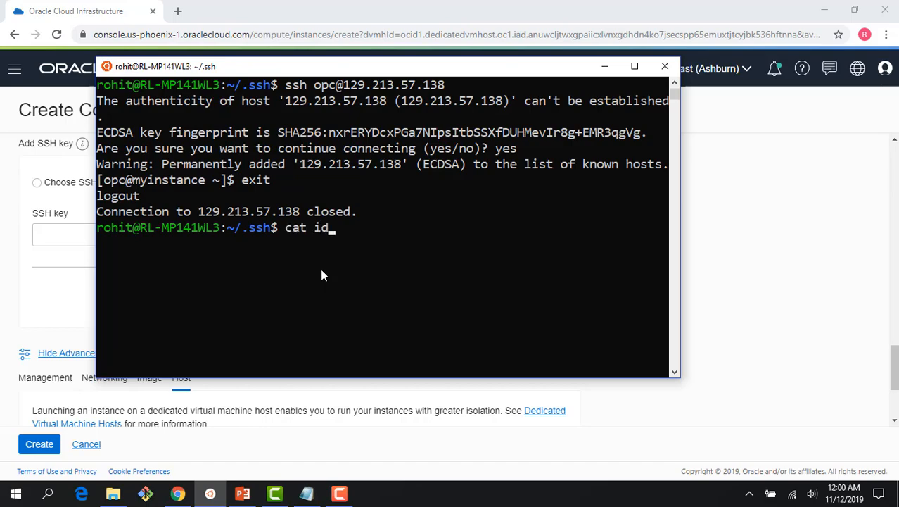
type("_rsa.pub")
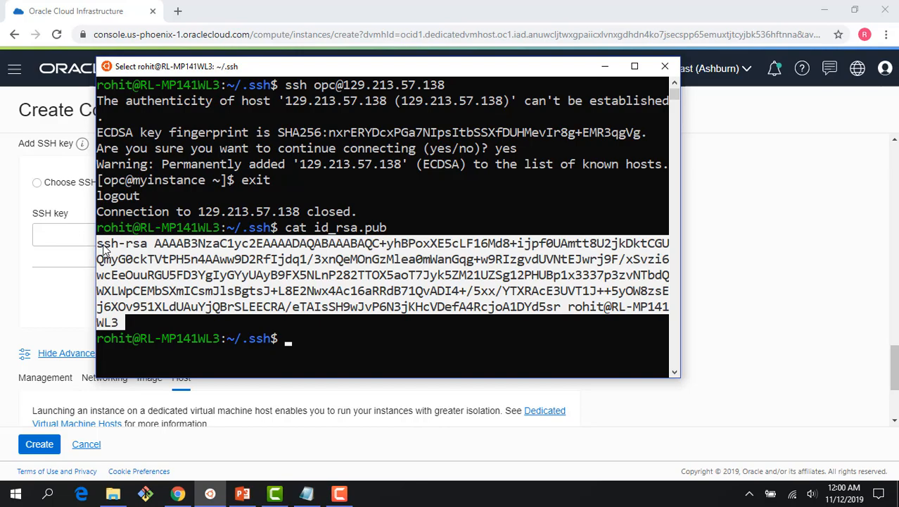
left_click(65, 239)
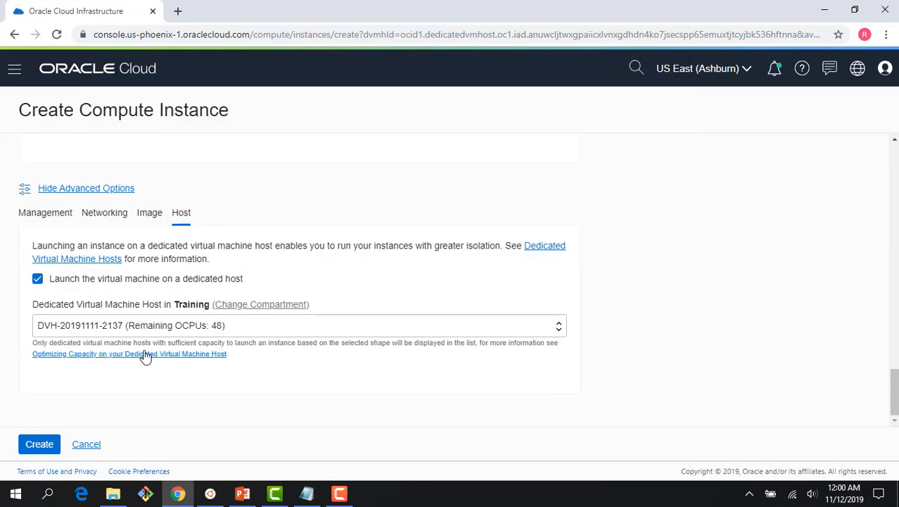
mouse_move(209, 337)
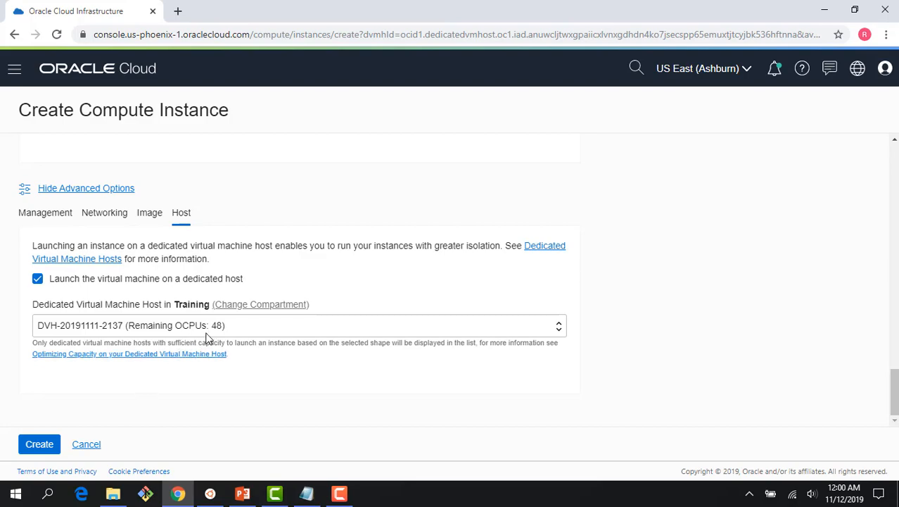
left_click(38, 444)
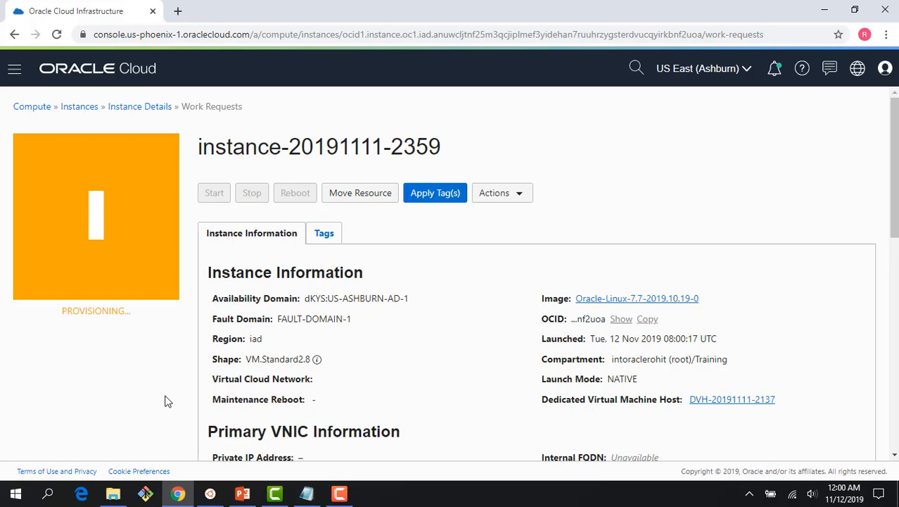
mouse_move(97, 110)
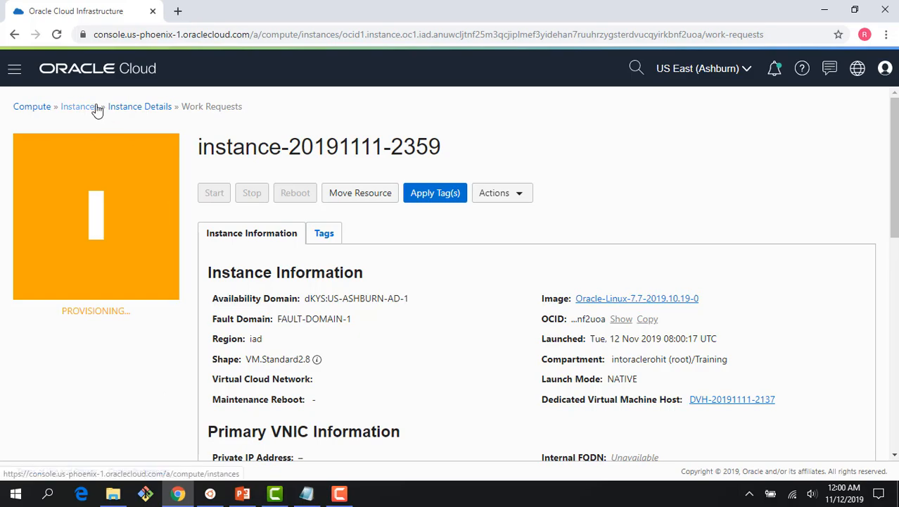
From the Instances list, begin a new compute instance and name it BM
left_click(76, 106)
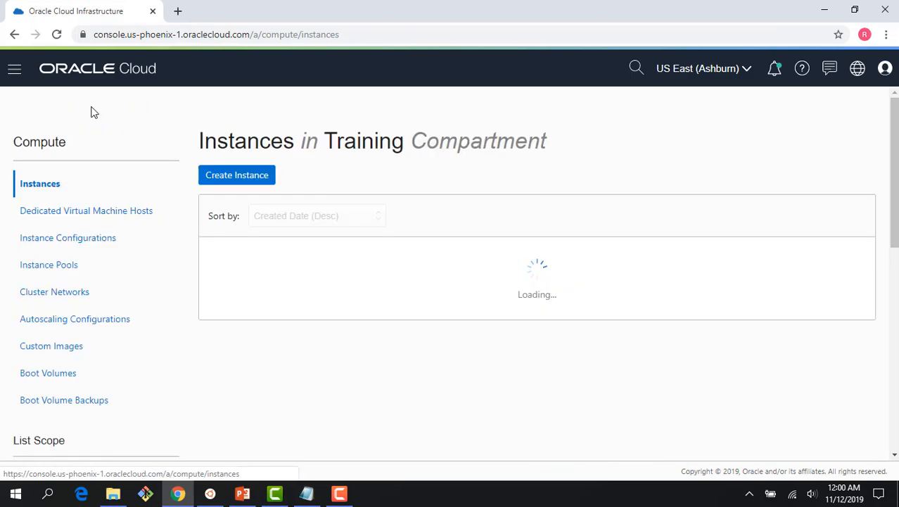
mouse_move(227, 180)
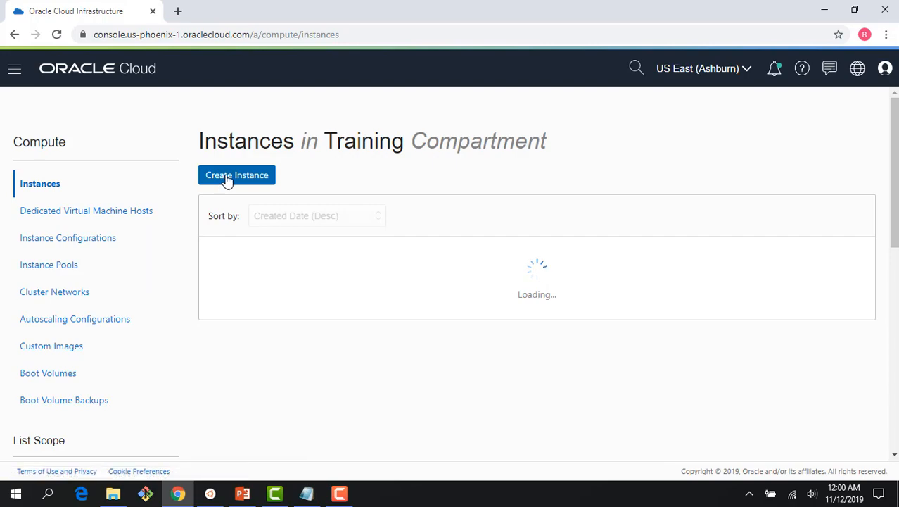
left_click(237, 175)
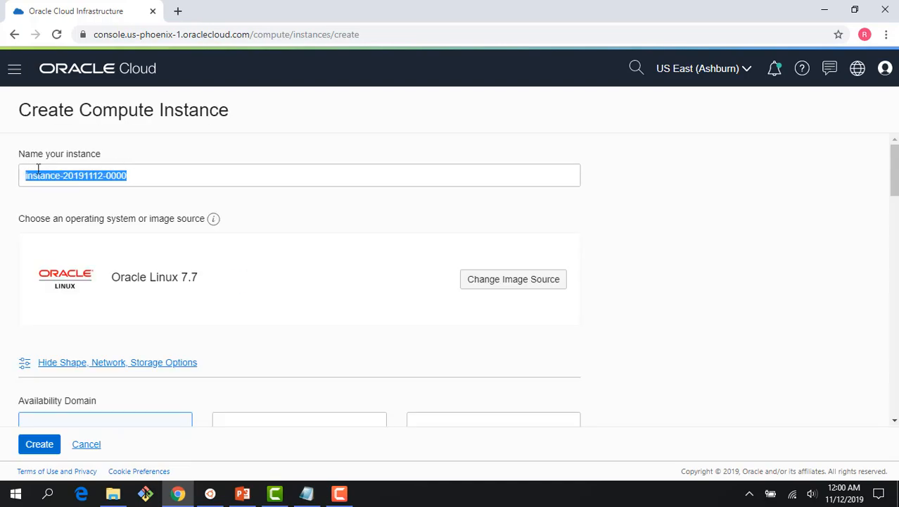
type("BM")
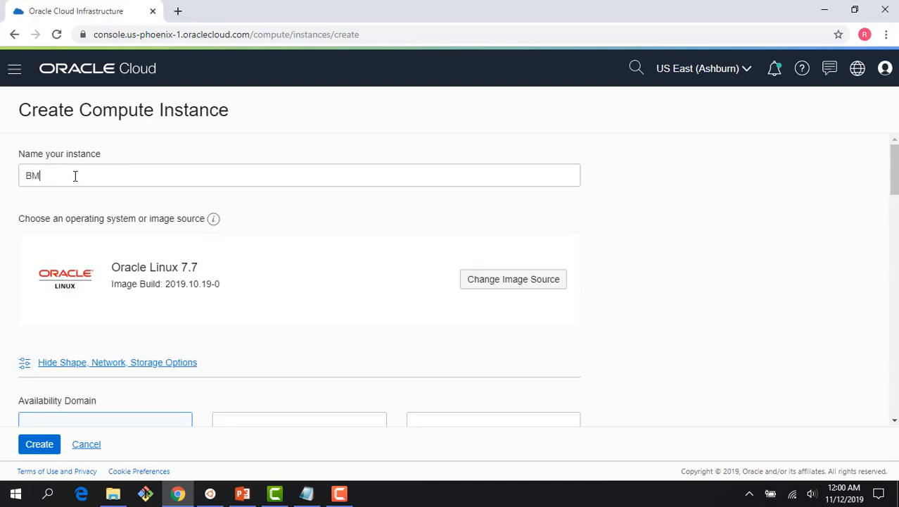
mouse_move(235, 264)
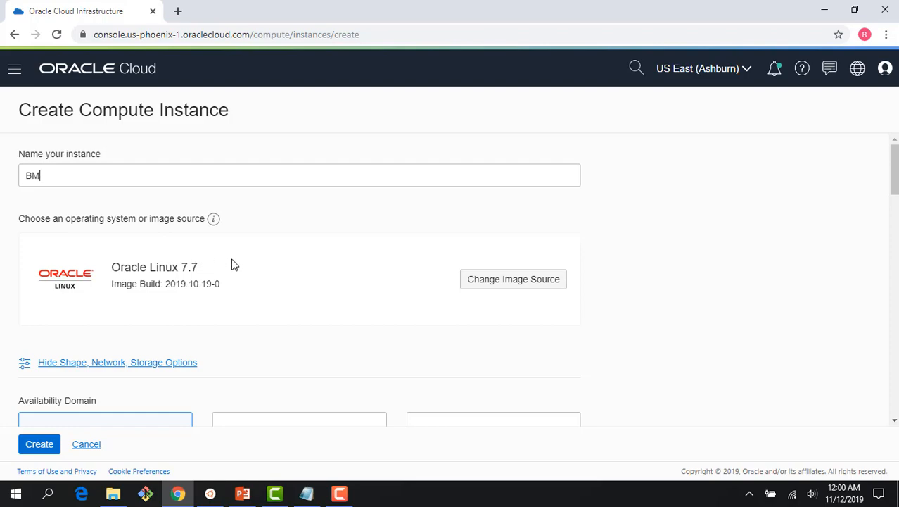
scroll("down", 3)
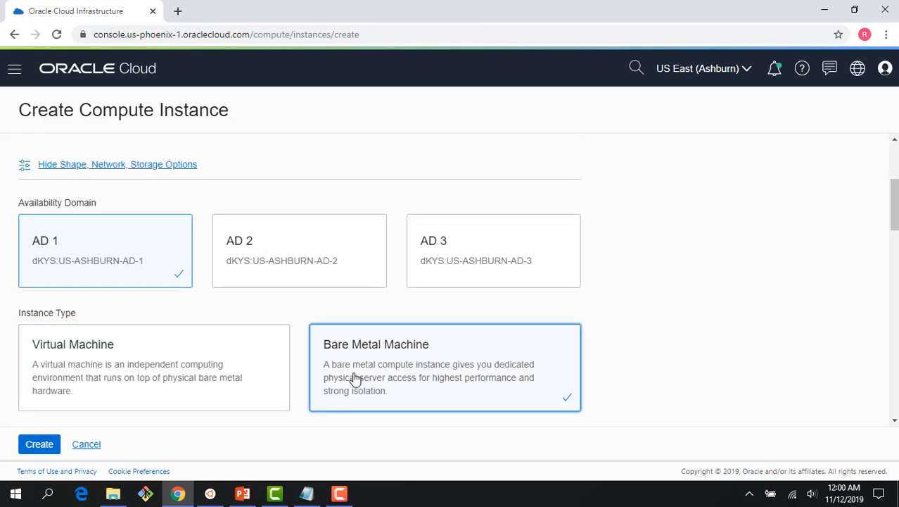
Use the Bare Metal Machine type, confirming shape BM.Standard2.52 (52 OCPUs, 768 GB) on DemoVCN/SubnetA
scroll("down", 3)
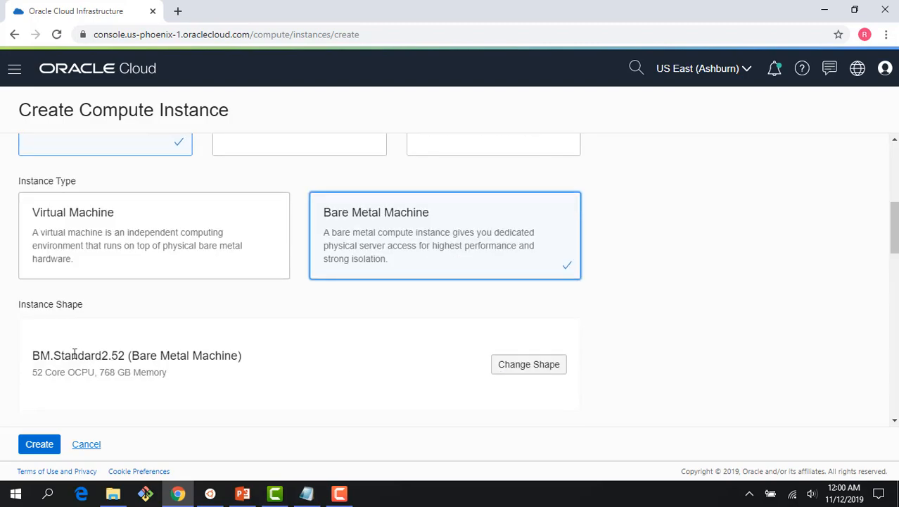
left_click_drag(70, 354, 256, 354)
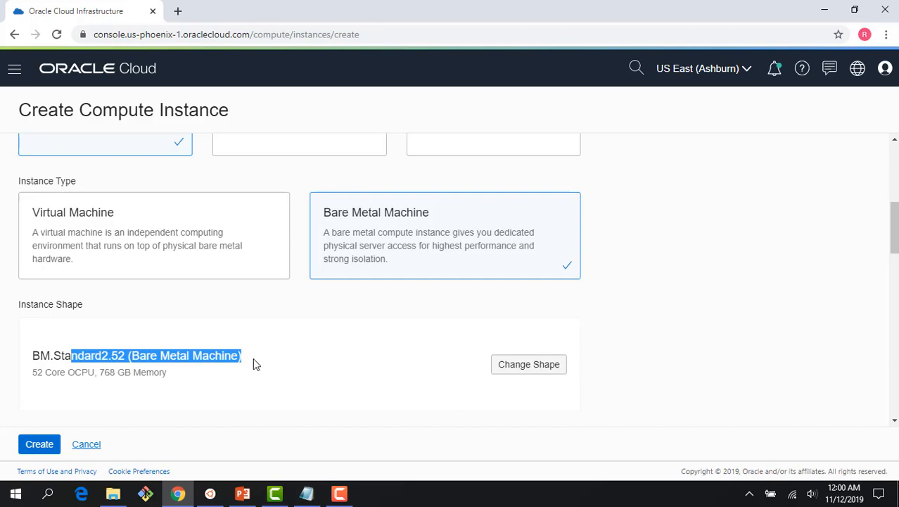
scroll("down", 3)
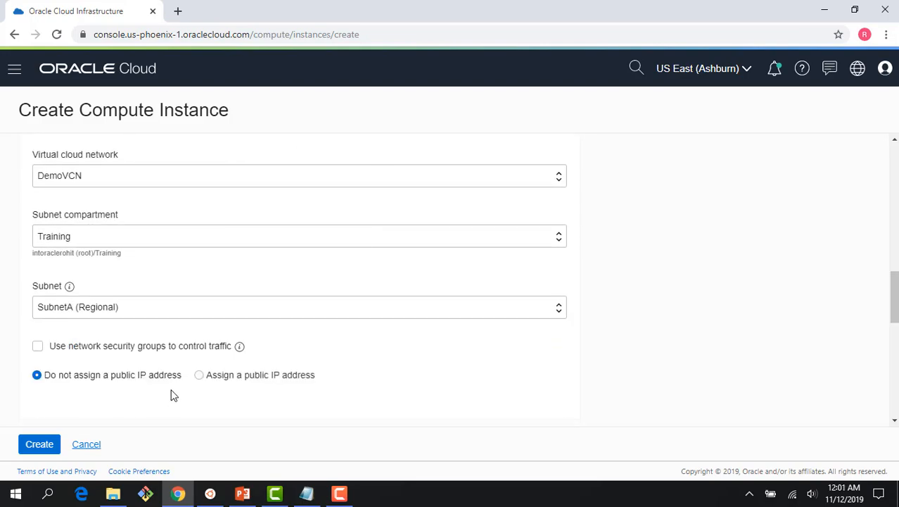
Paste the id_rsa.pub key under Paste SSH keys and create the BM bare metal instance on Oracle-Linux-7.7
scroll("down", 3)
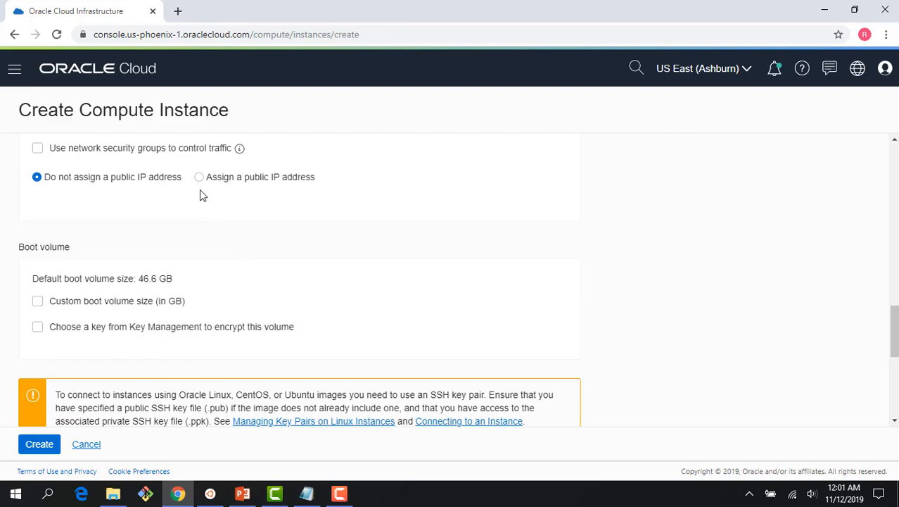
scroll("down", 3)
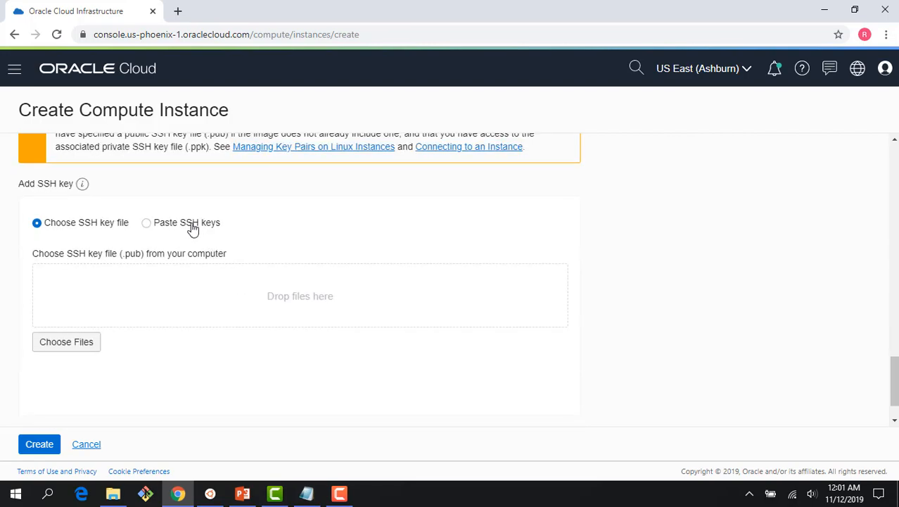
left_click(147, 223)
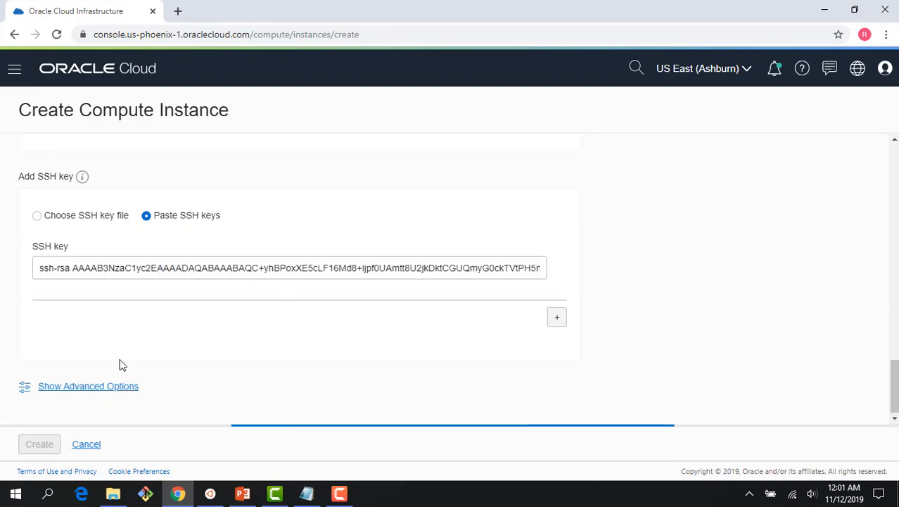
left_click(32, 444)
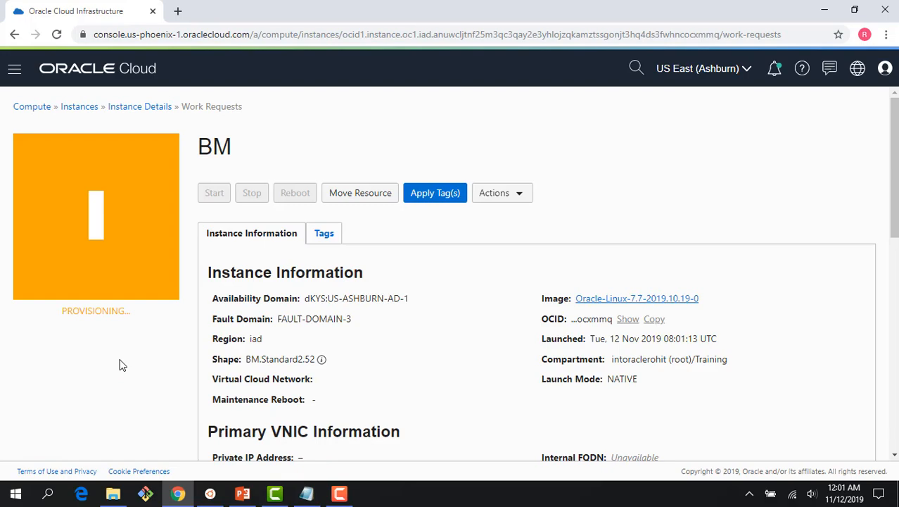